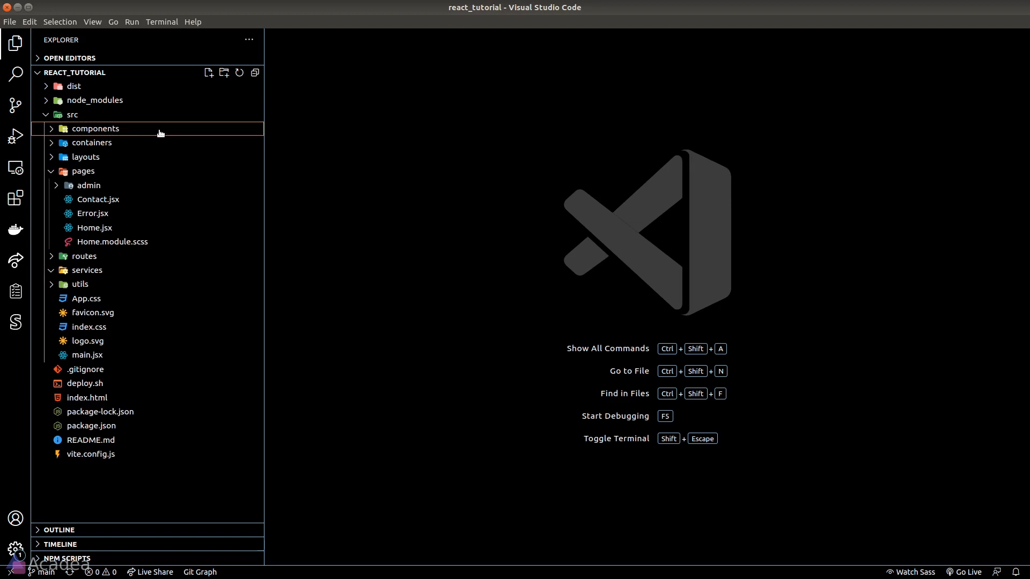
Create Toggle.module.scss in the toggle components folder
{"action": "left_click", "coordinate": [95, 129]}
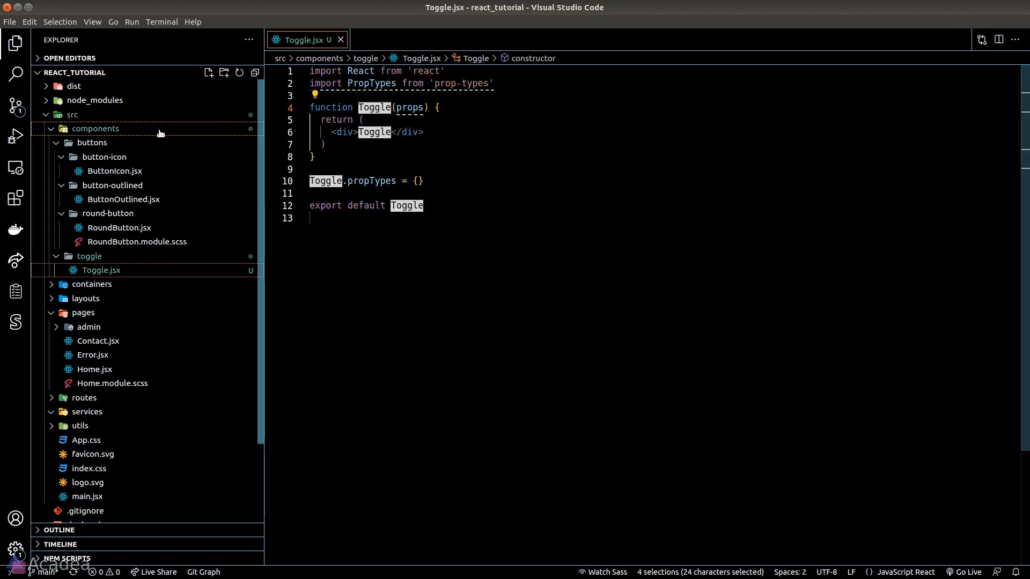
{"action": "left_click", "coordinate": [208, 73]}
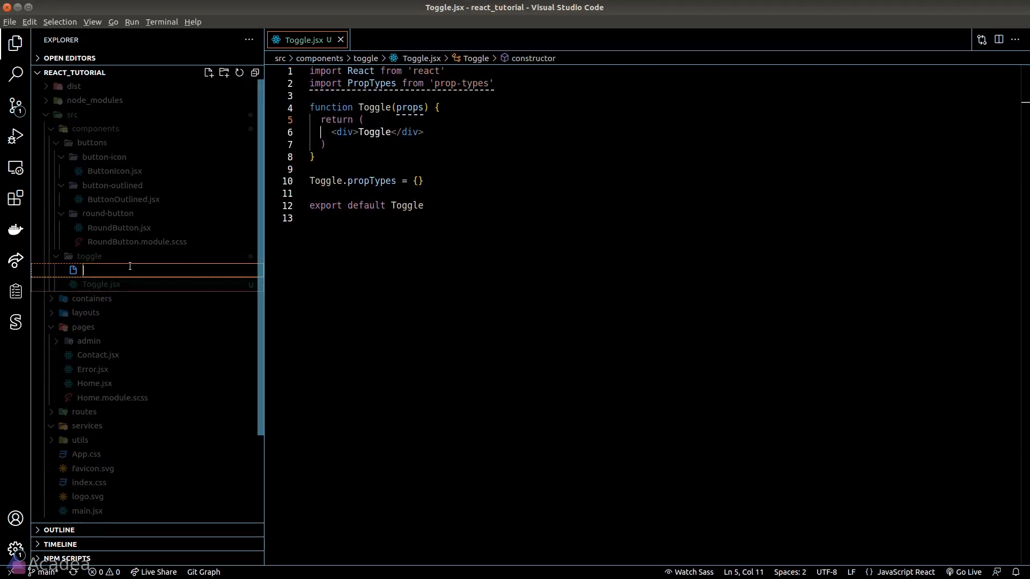
{"action": "type", "text": "Toggle.module.scss"}
{"action": "type", "text": "ho"}
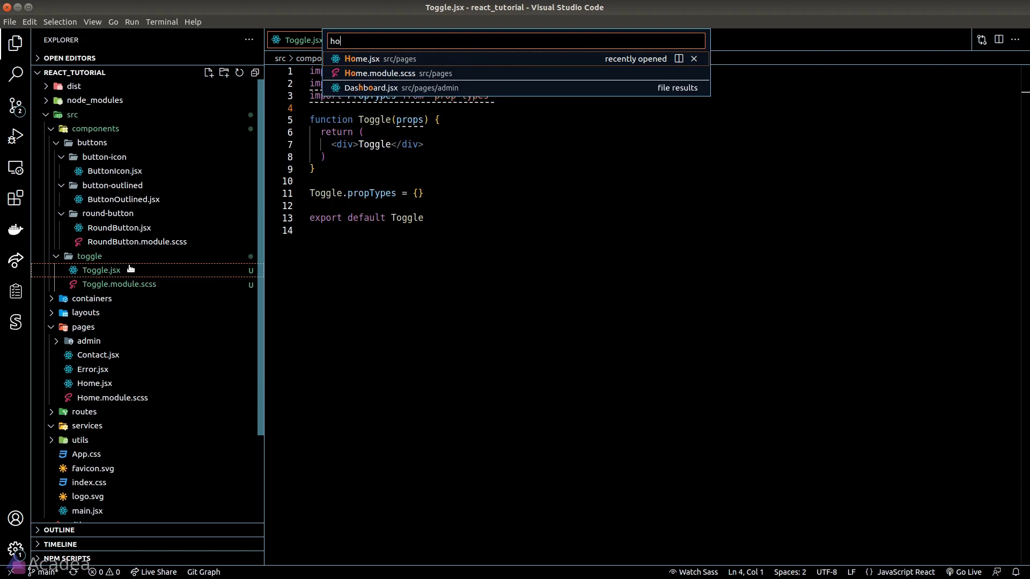
Render <Toggle /> on the Home page and return to the Toggle component
{"action": "left_click", "coordinate": [366, 58]}
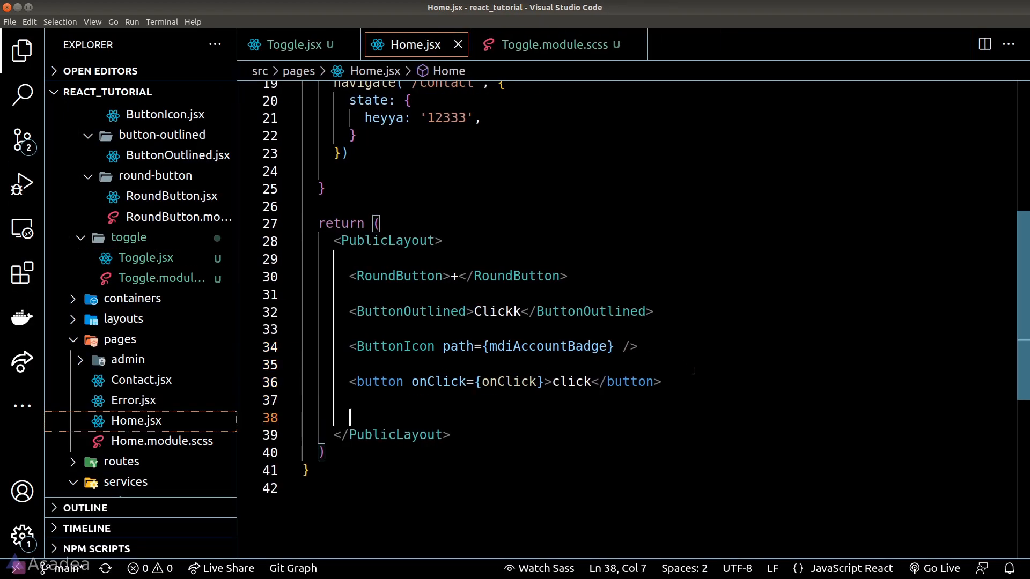
{"action": "type", "text": "<Toggle"}
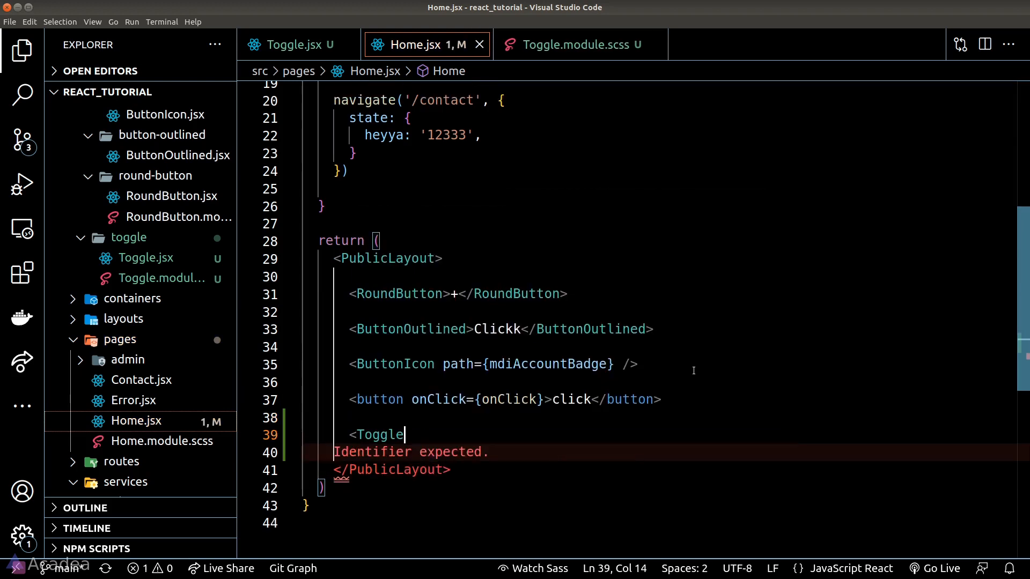
{"action": "left_click", "coordinate": [289, 45]}
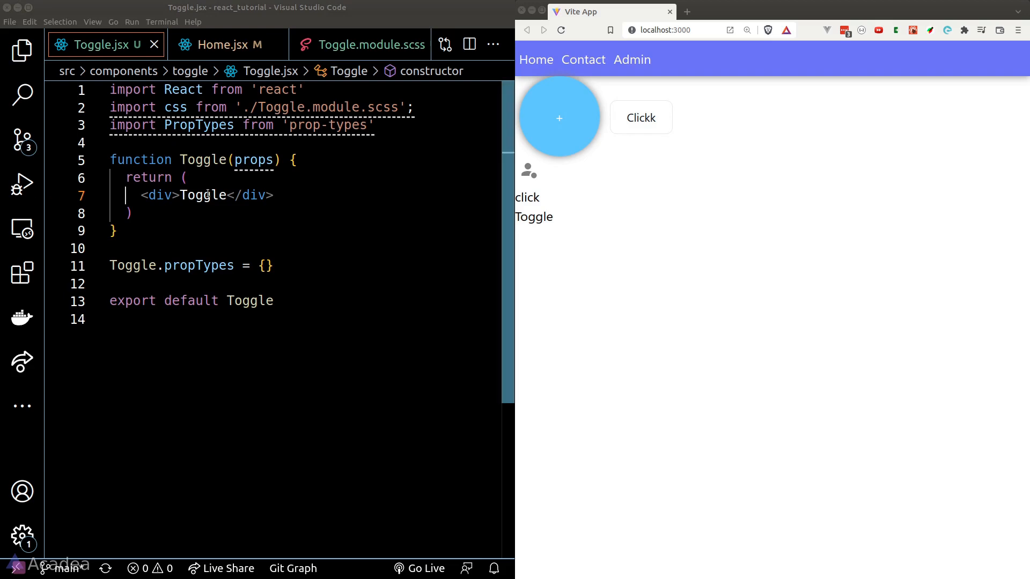
Replace the placeholder with a label wrapping a checkbox input, linked via a useId uniqueId
{"action": "double_click", "coordinate": [204, 195]}
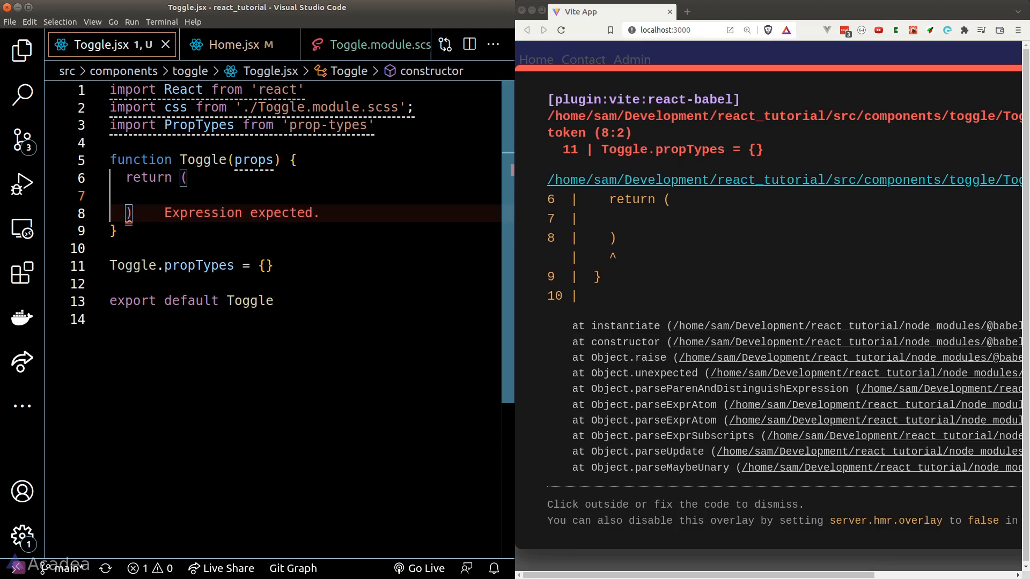
{"action": "type", "text": "<label htmlFor=\"\"></label>"}
{"action": "type", "text": "inp"}
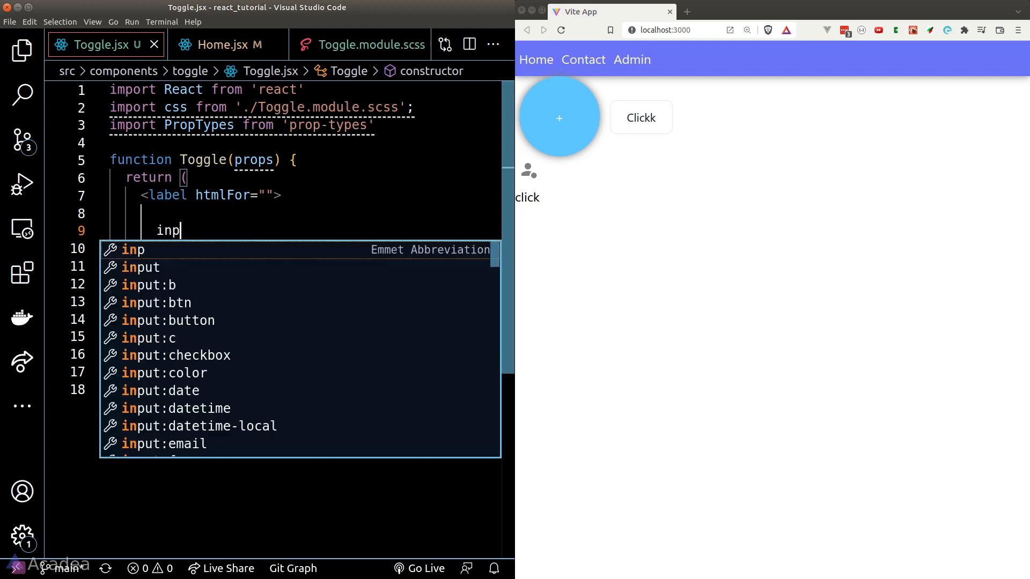
{"action": "key", "text": "Tab"}
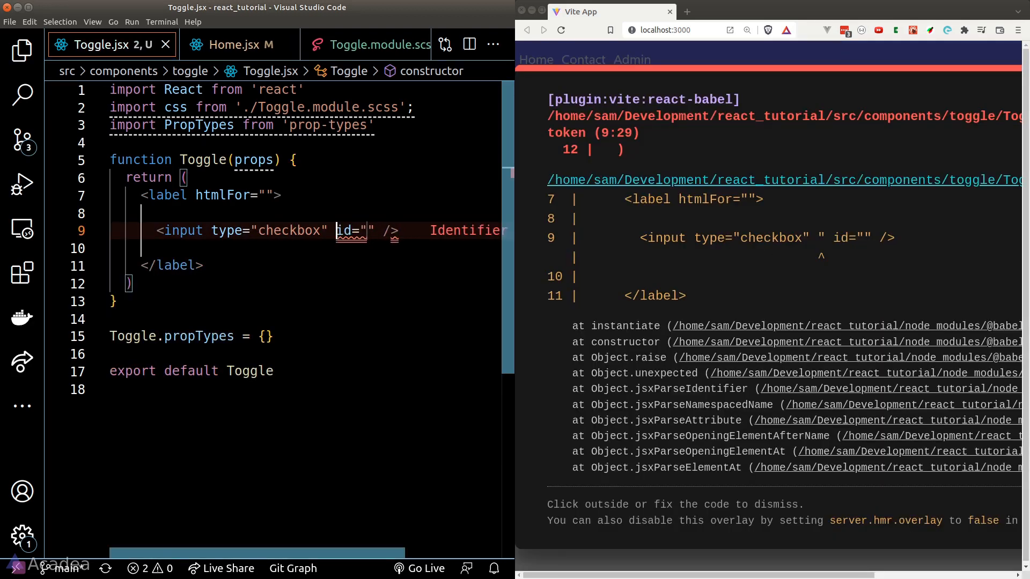
{"action": "type", "text": "checkbox"}
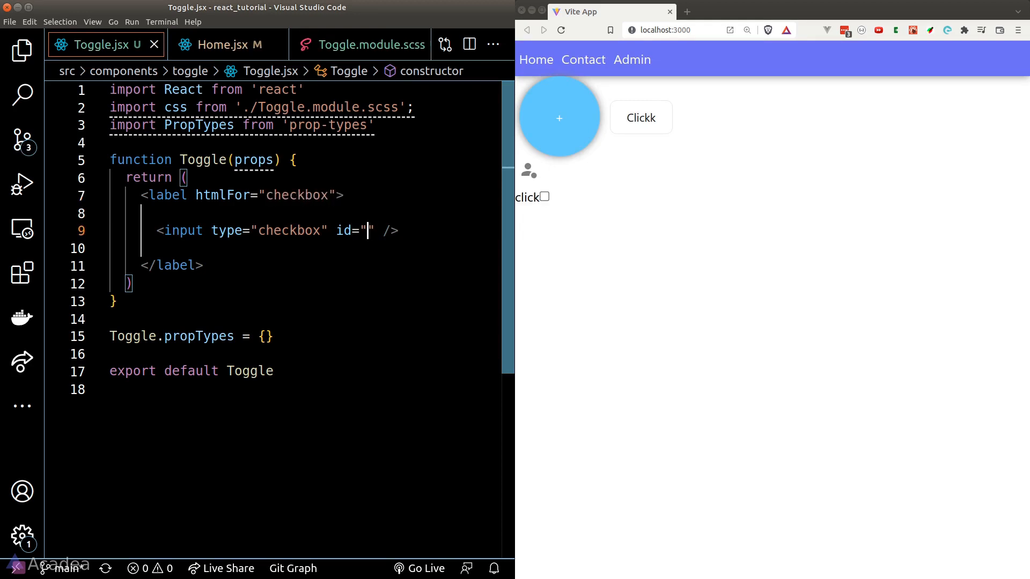
{"action": "type", "text": "checkbox"}
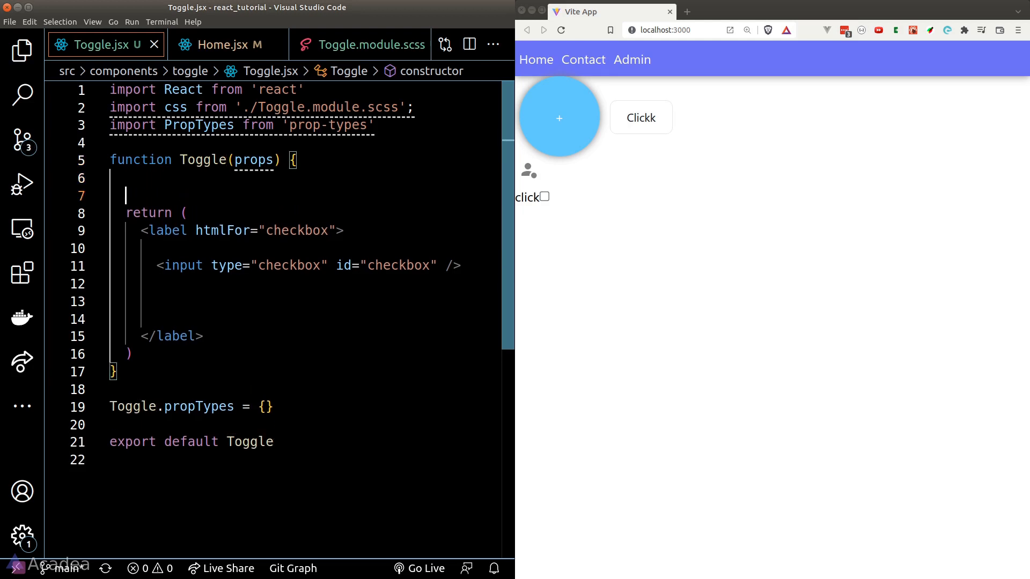
{"action": "type", "text": "const uniqueId = useId();"}
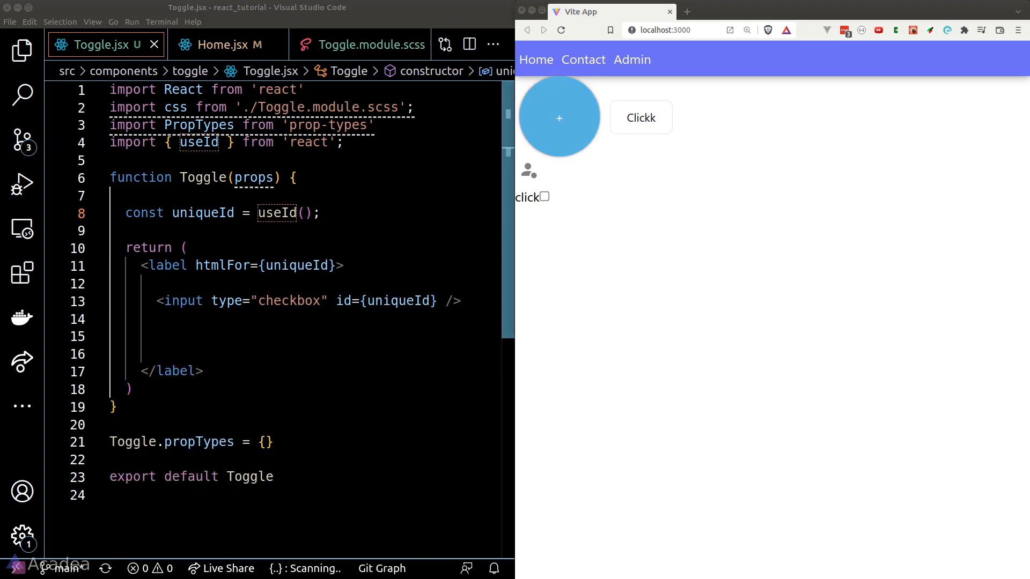
{"action": "mouse_move", "coordinate": [478, 223]}
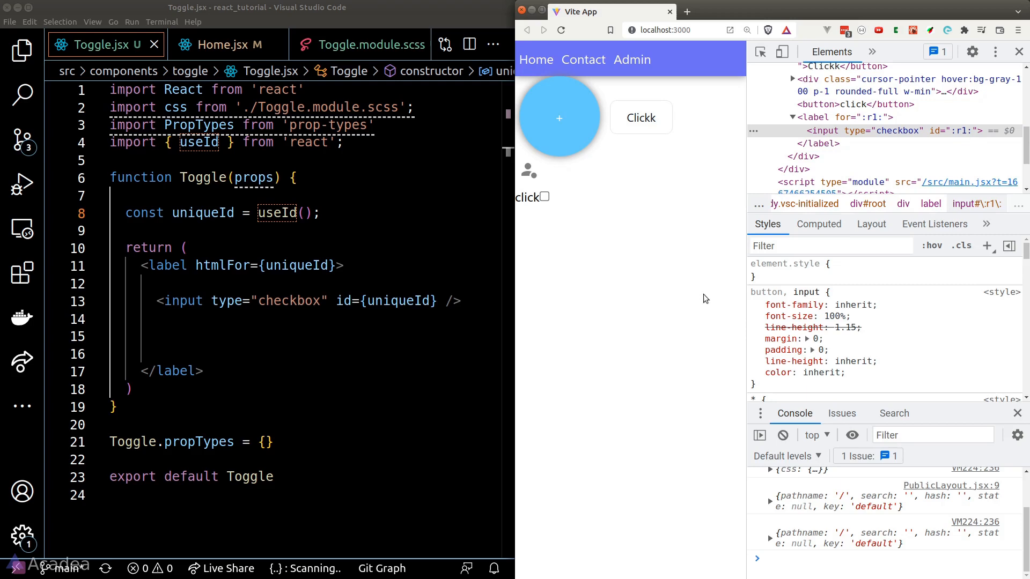
Label the Home Toggle 'toggle' and destructure children, value, ...props, rendering {children} in a span
{"action": "left_click", "coordinate": [223, 44]}
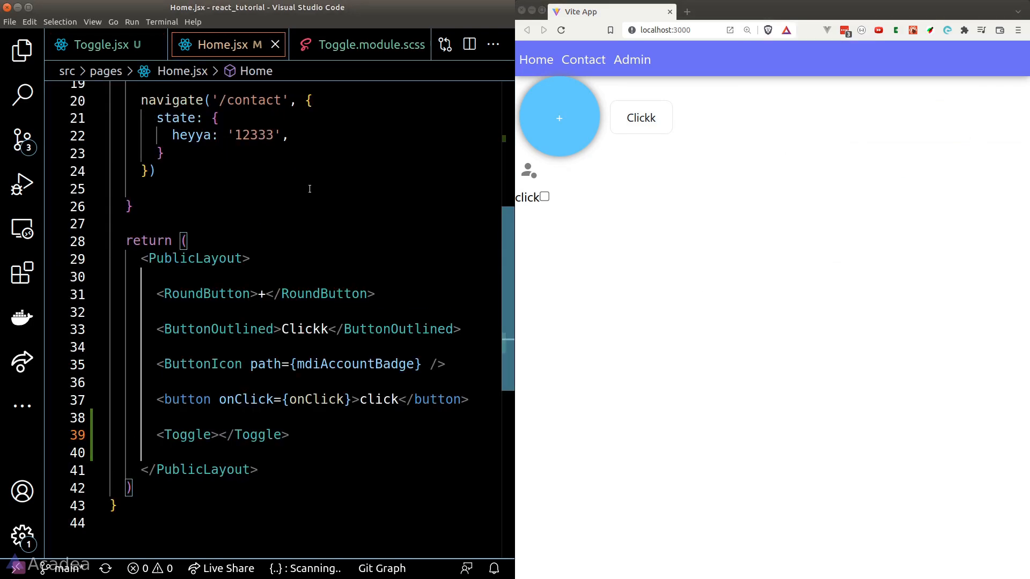
{"action": "type", "text": "toggle"}
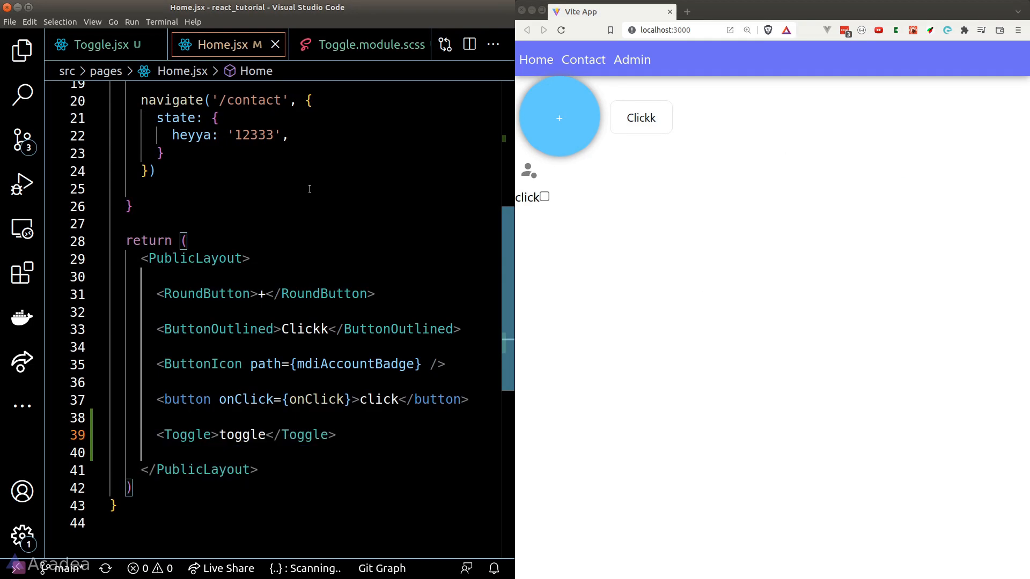
{"action": "left_click", "coordinate": [97, 44]}
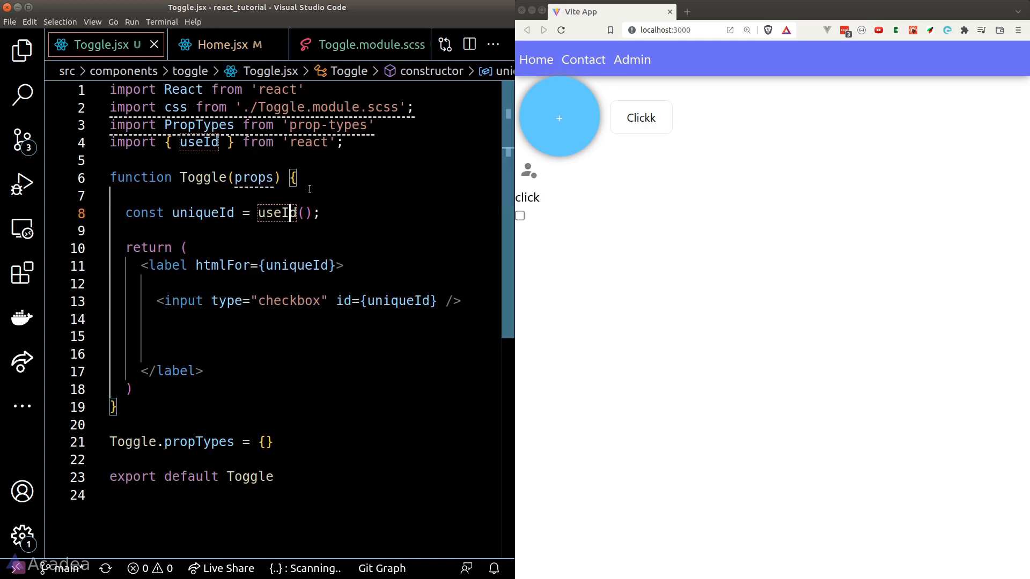
{"action": "type", "text": "{children, value, ..."}
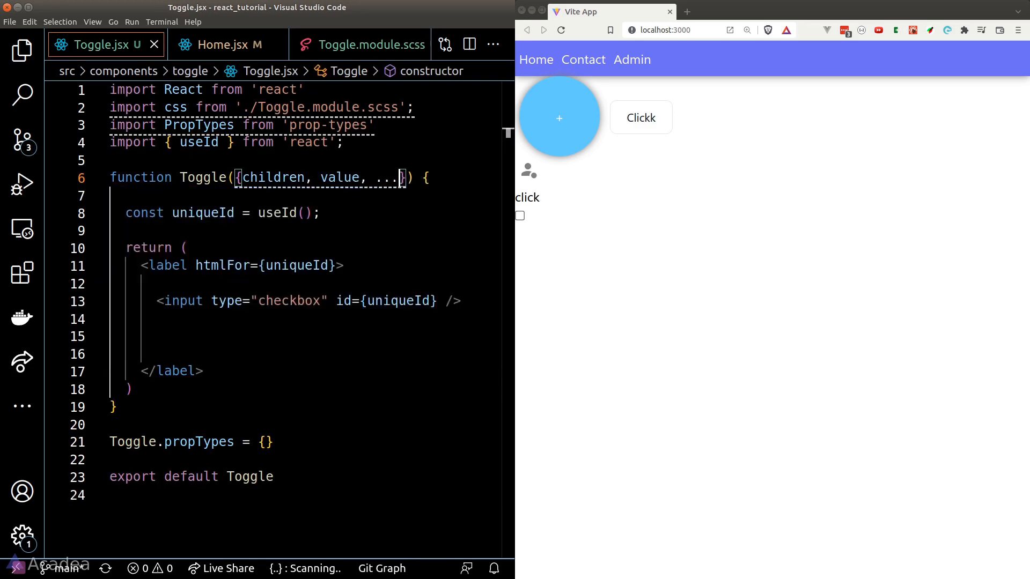
{"action": "type", "text": "props"}
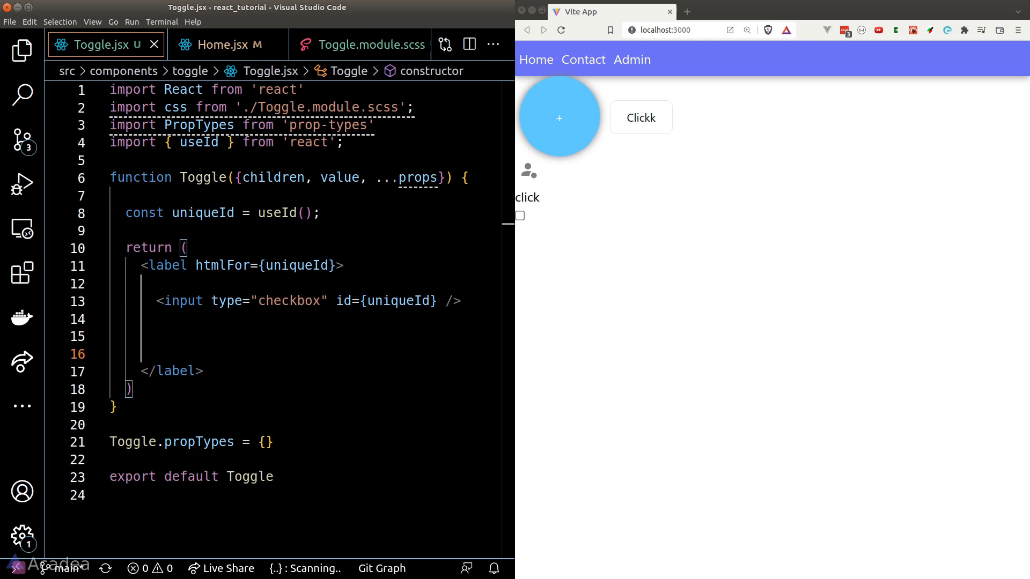
{"action": "type", "text": "<span></span>"}
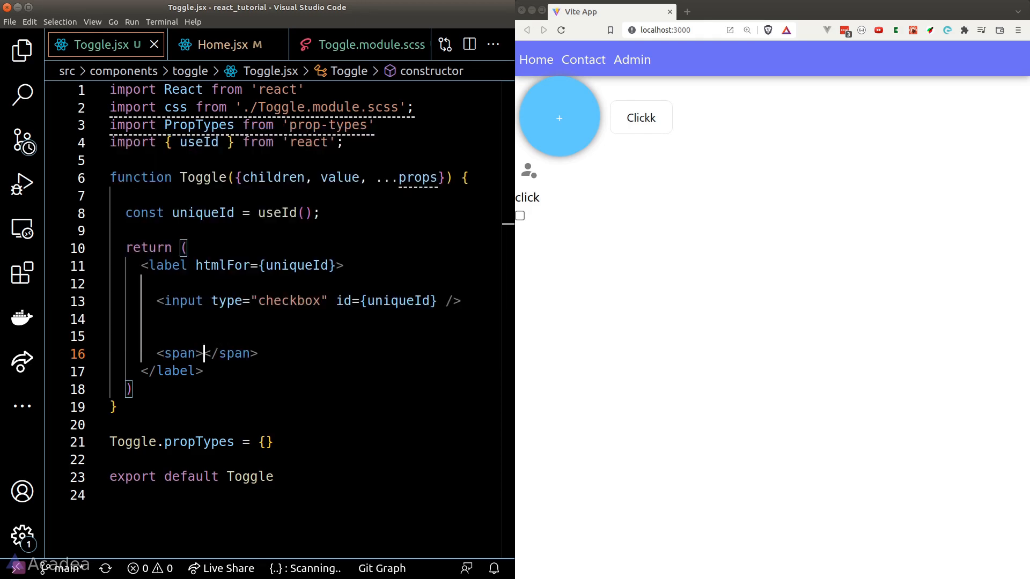
{"action": "type", "text": "{children}"}
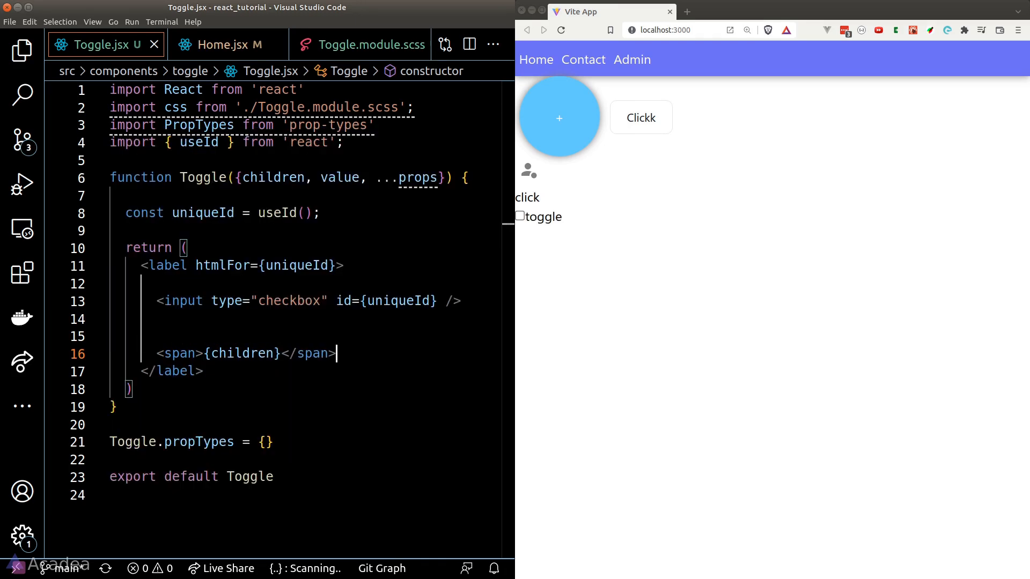
Bind checked={value} with {...props} and pass value={true} from Home
{"action": "type", "text": "ch"}
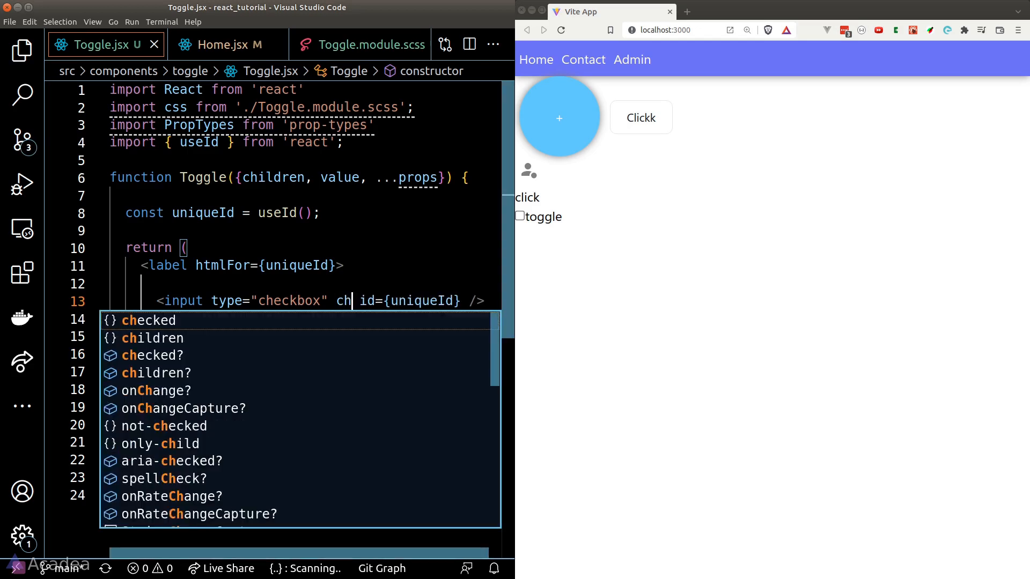
{"action": "key", "text": "Tab"}
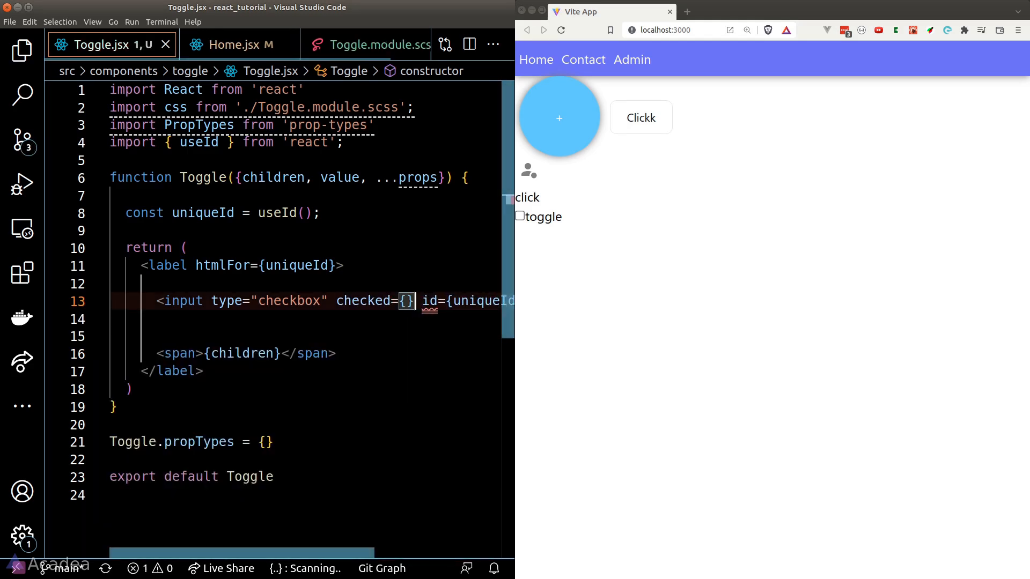
{"action": "left_click", "coordinate": [227, 44]}
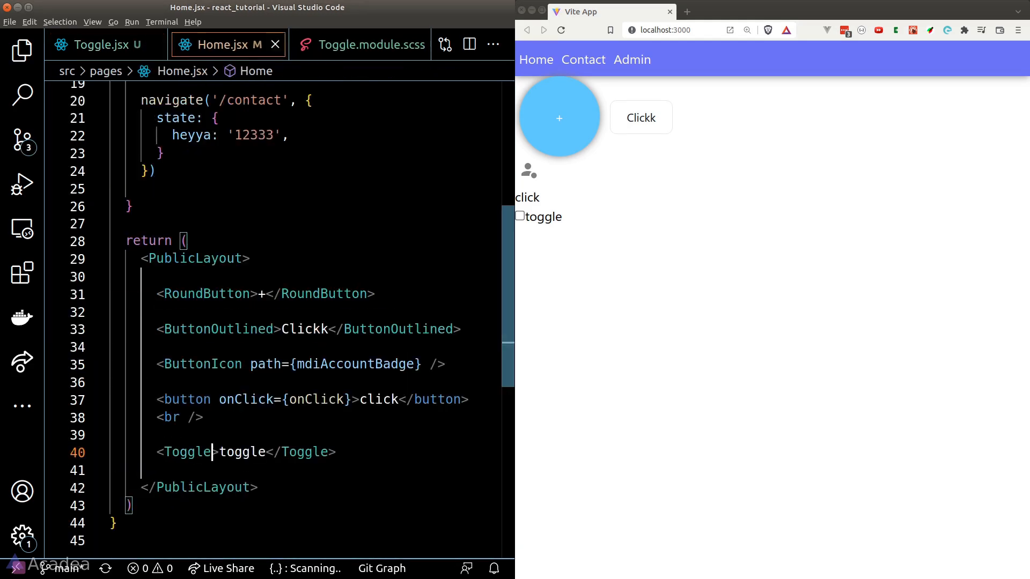
{"action": "type", "text": "value={true"}
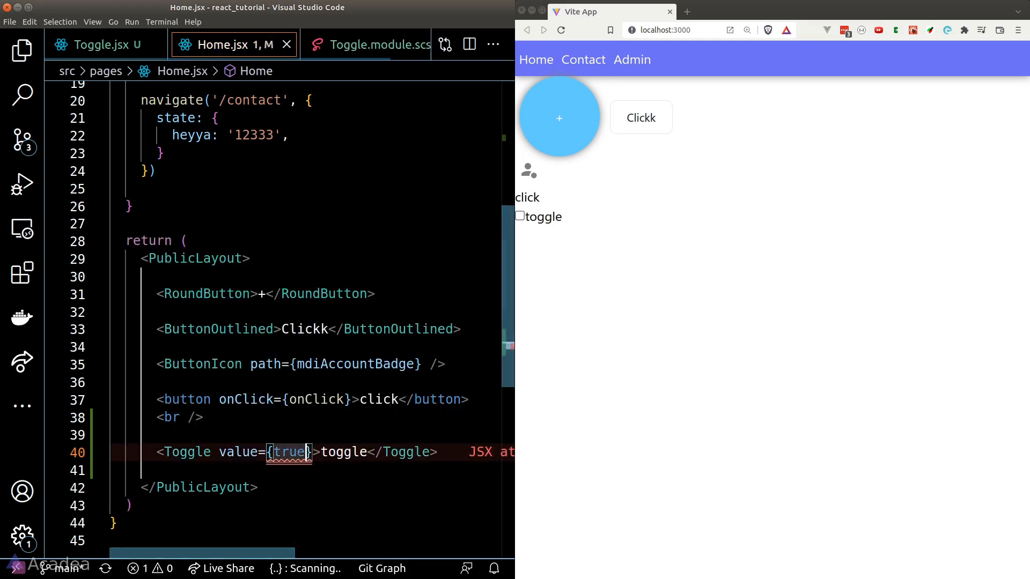
{"action": "left_click", "coordinate": [520, 216]}
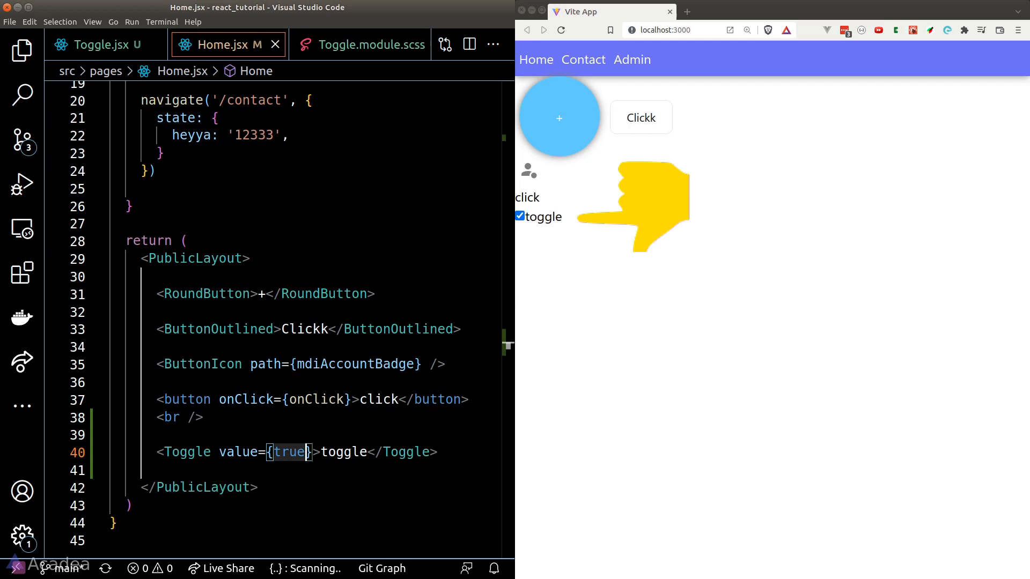
{"action": "left_click", "coordinate": [102, 45]}
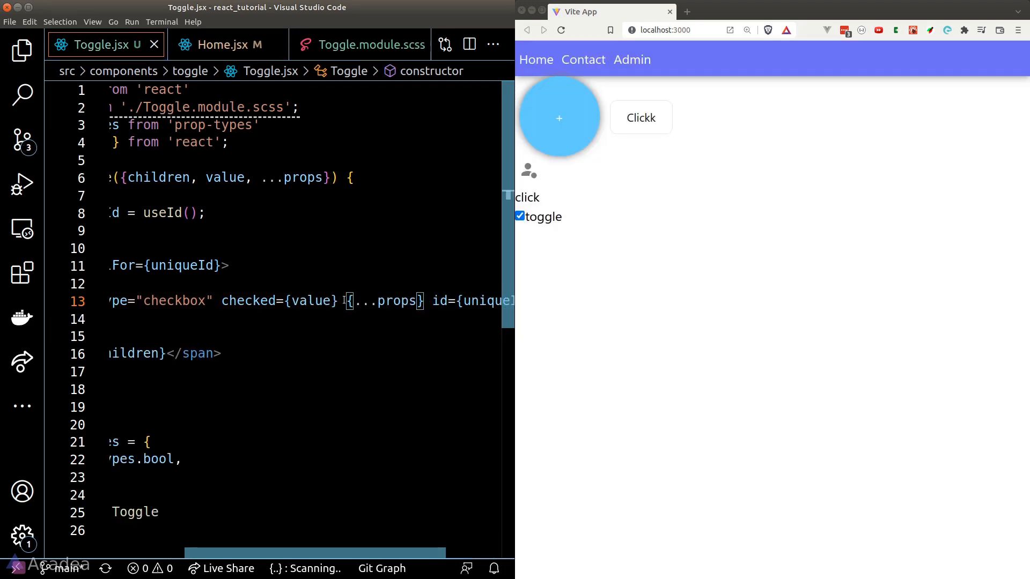
Add a checked state from useState(true) in Home and pass it as Toggle's value
{"action": "left_click", "coordinate": [223, 44]}
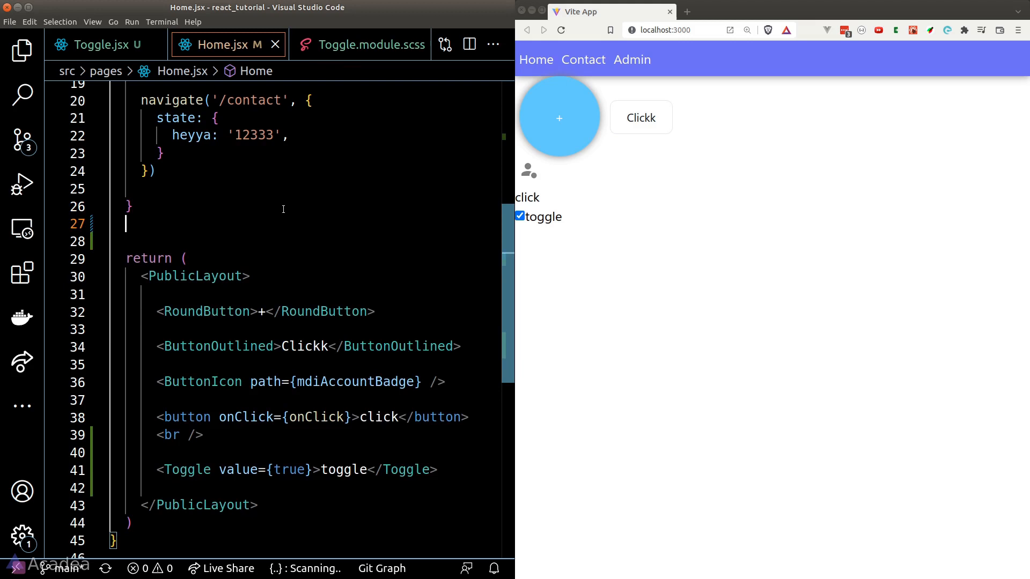
{"action": "type", "text": "const [checked, setchecked] = useState(second)"}
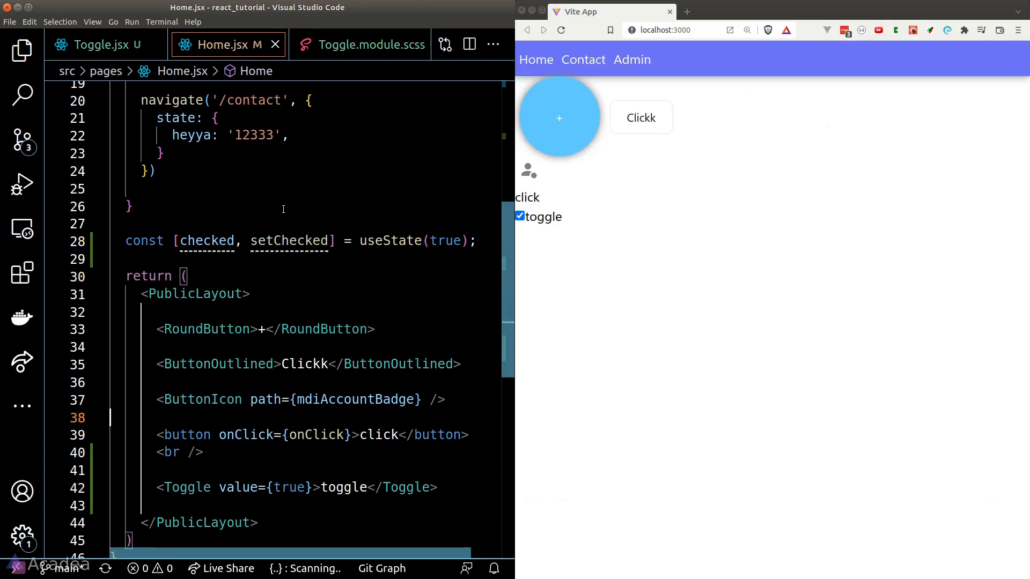
{"action": "type", "text": "checked"}
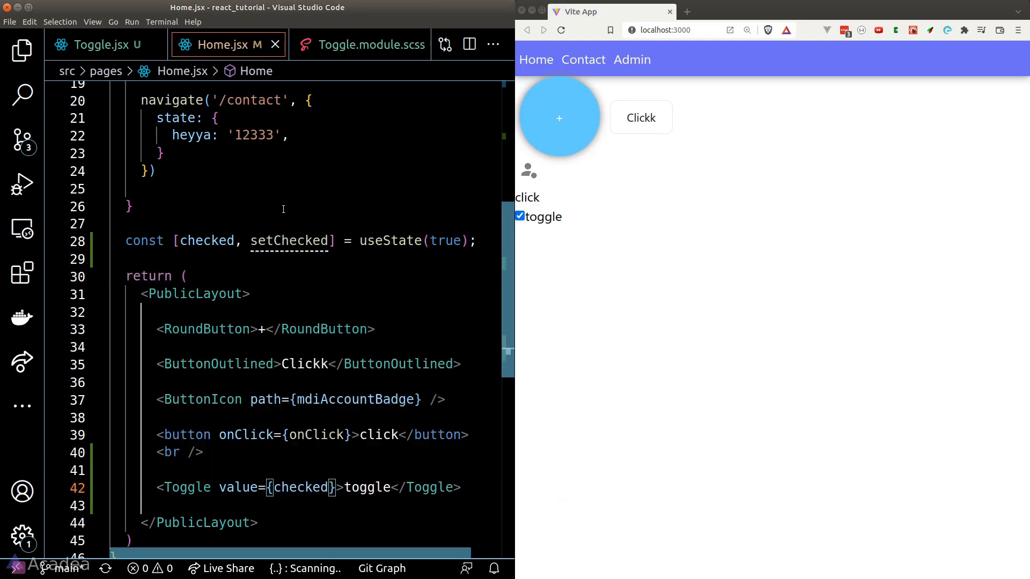
Add onChange={(e) => setChecked(e.target.checked)} to the Toggle
{"action": "type", "text": "on"}
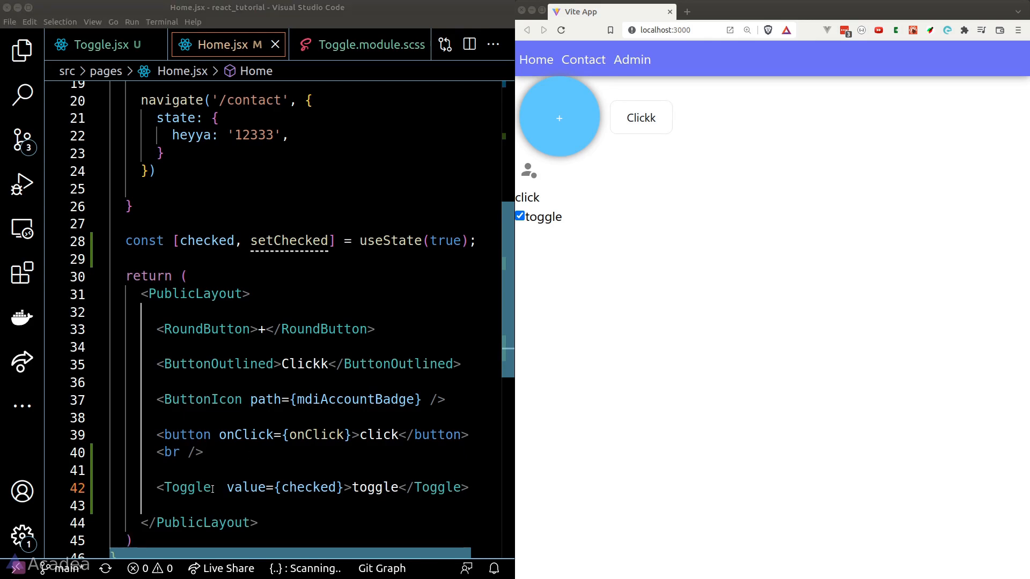
{"action": "type", "text": "onChange={() ="}
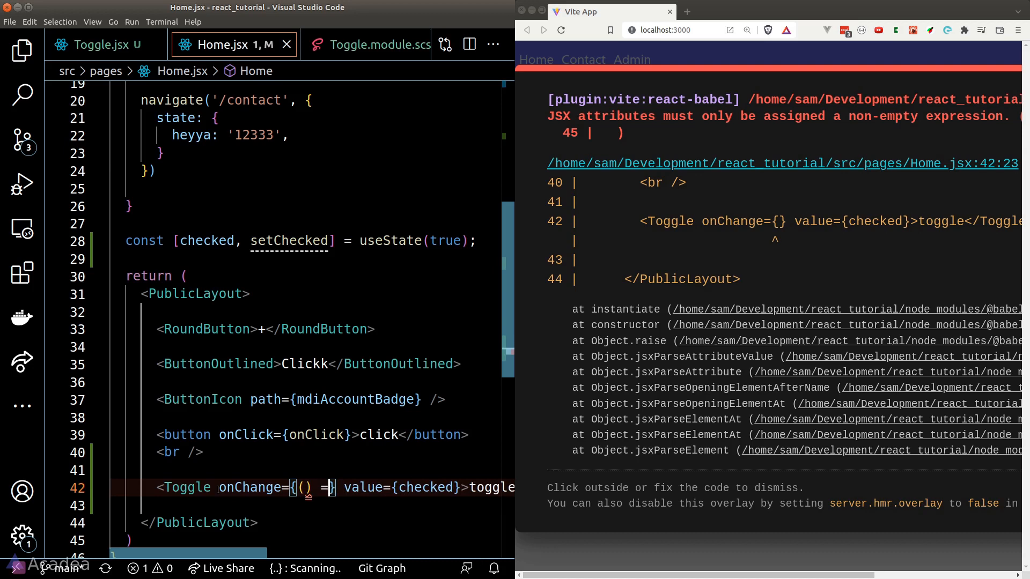
{"action": "type", "text": "e) => setChecked(e.target.checked)"}
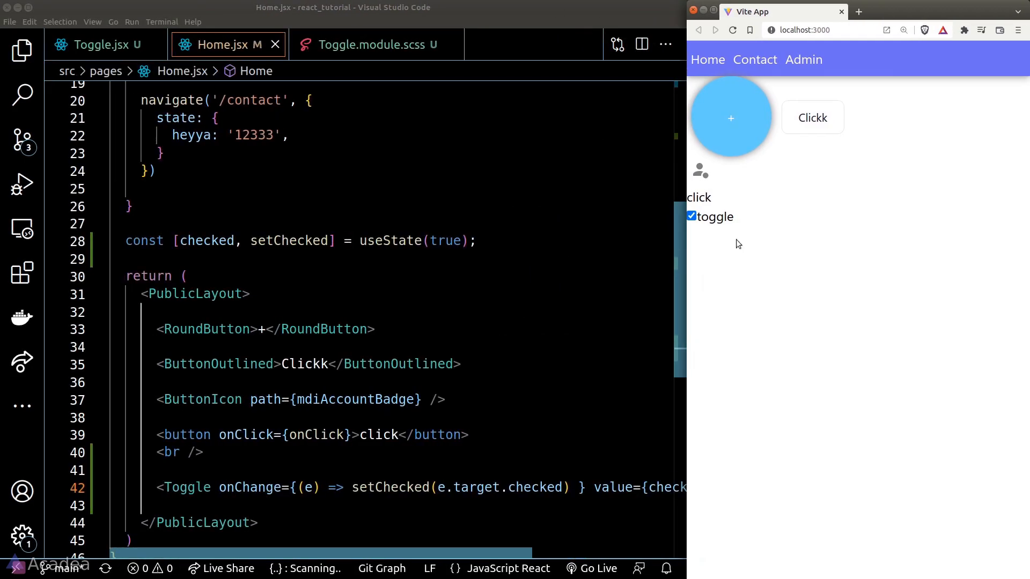
Search Google for 'tailwind toggle ui' and open the Flowbite Tailwind CSS Toggle result
{"action": "left_click", "coordinate": [98, 45]}
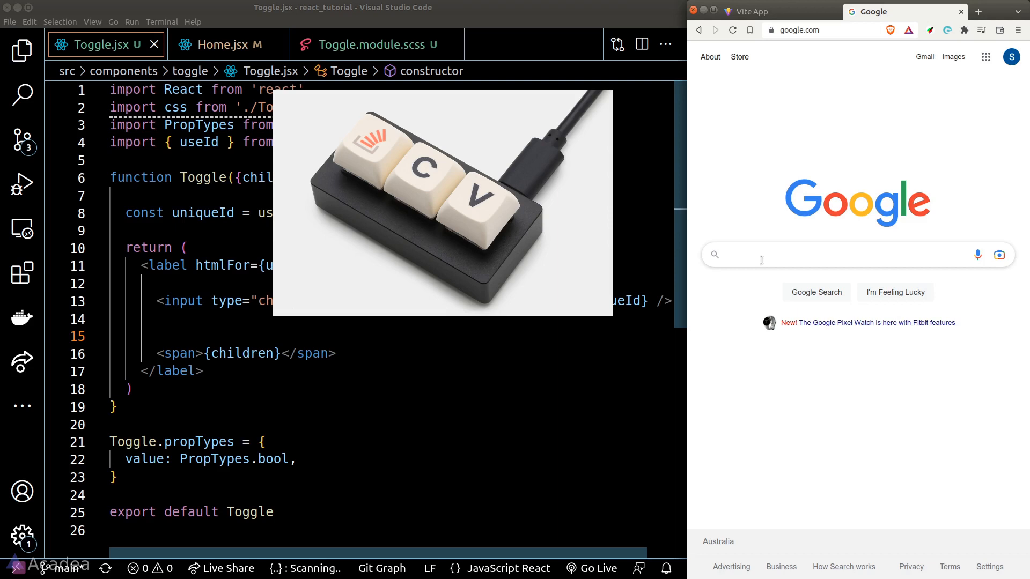
{"action": "type", "text": "tailwind toggle ui"}
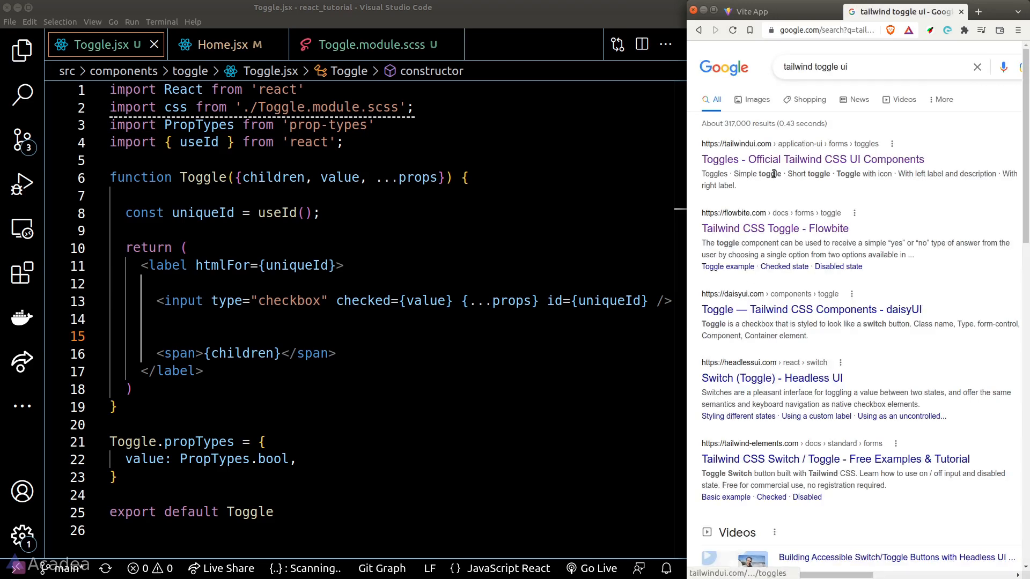
{"action": "left_click", "coordinate": [774, 229]}
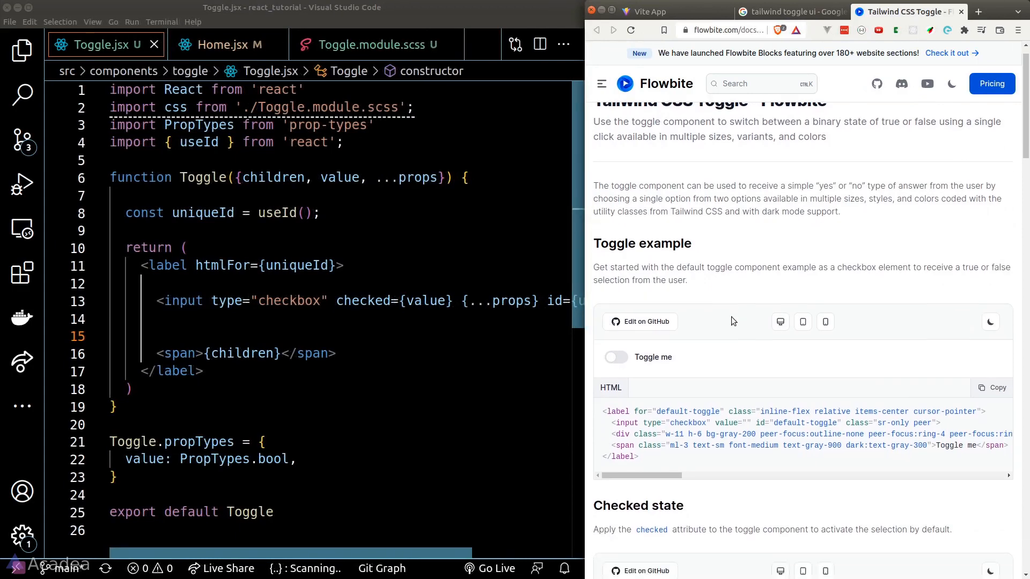
Copy the HTML markup of Flowbite's default toggle example
{"action": "scroll", "scroll_direction": "down", "scroll_amount": 3}
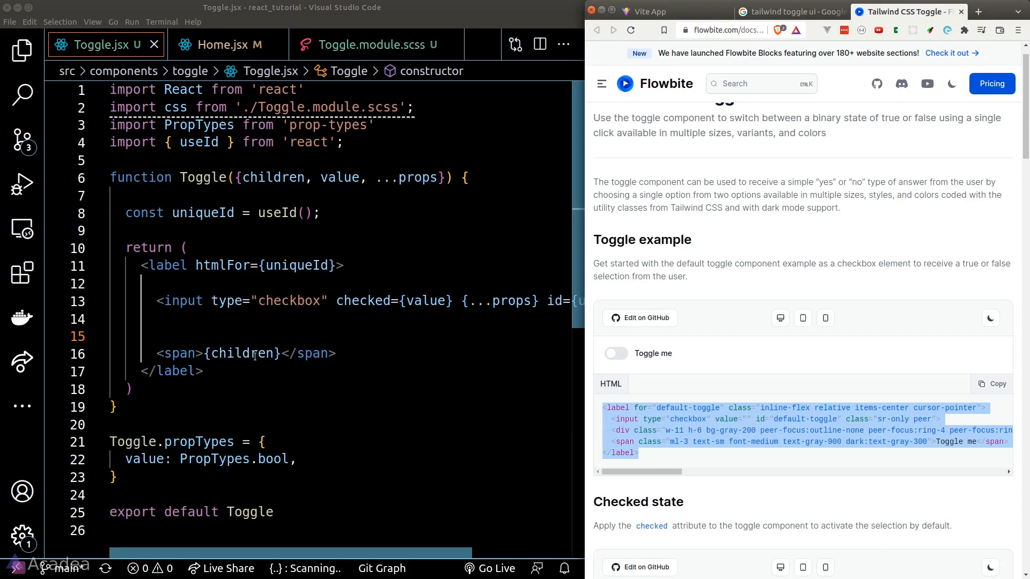
{"action": "right_click", "coordinate": [170, 335]}
{"action": "type", "text": " className=\"inline-flex relative items-center cursor-pointer\""}
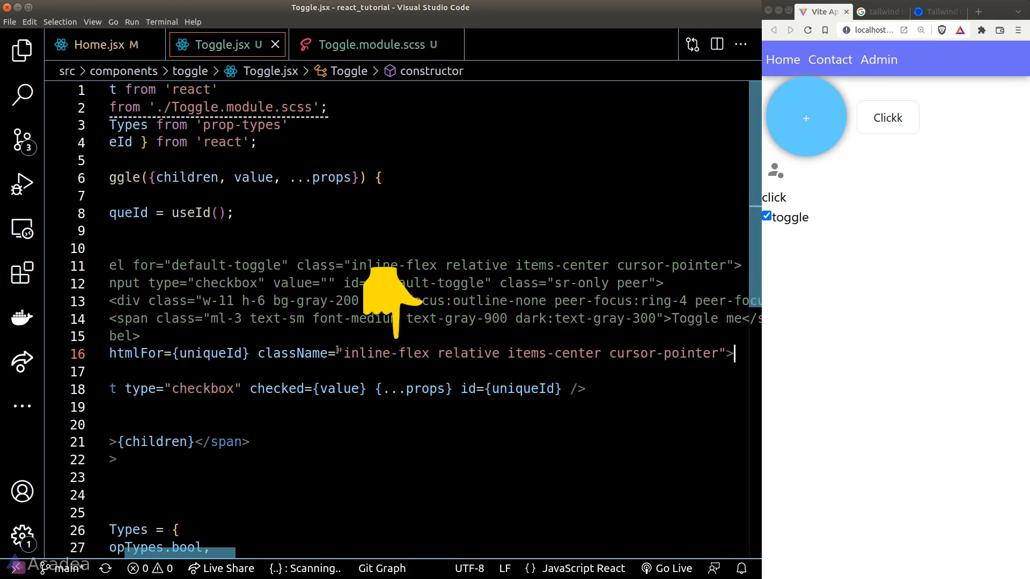
{"action": "mouse_move", "coordinate": [462, 291]}
{"action": "type", "text": " className=\"ml-3 text-sm font-medium text-gray-900 "}
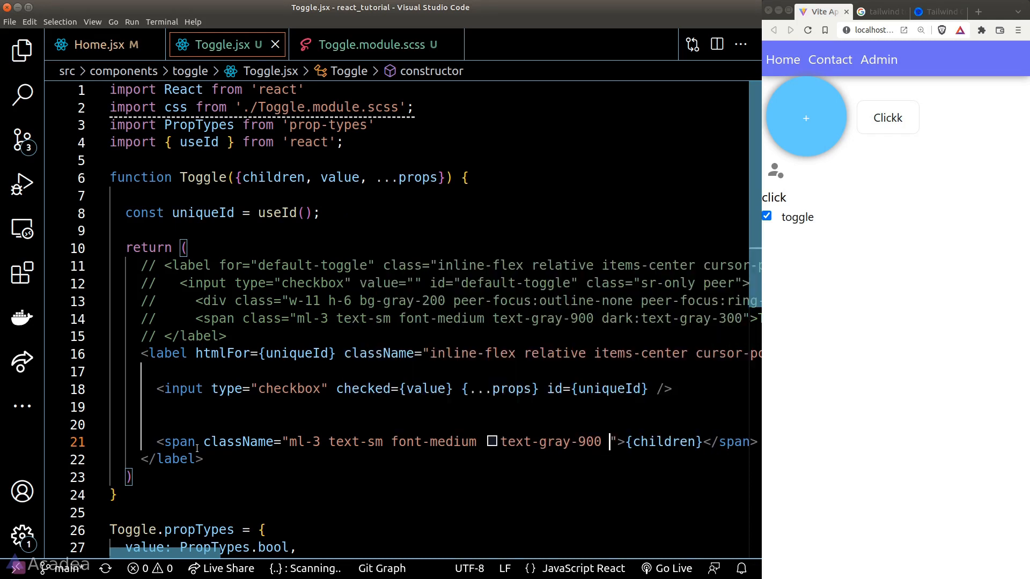
Give the text span its Flowbite classes including dark:text-gray
{"action": "type", "text": "dark:text-gray="}
{"action": "left_click", "coordinate": [436, 425]}
{"action": "type", "text": "<div></div>"}
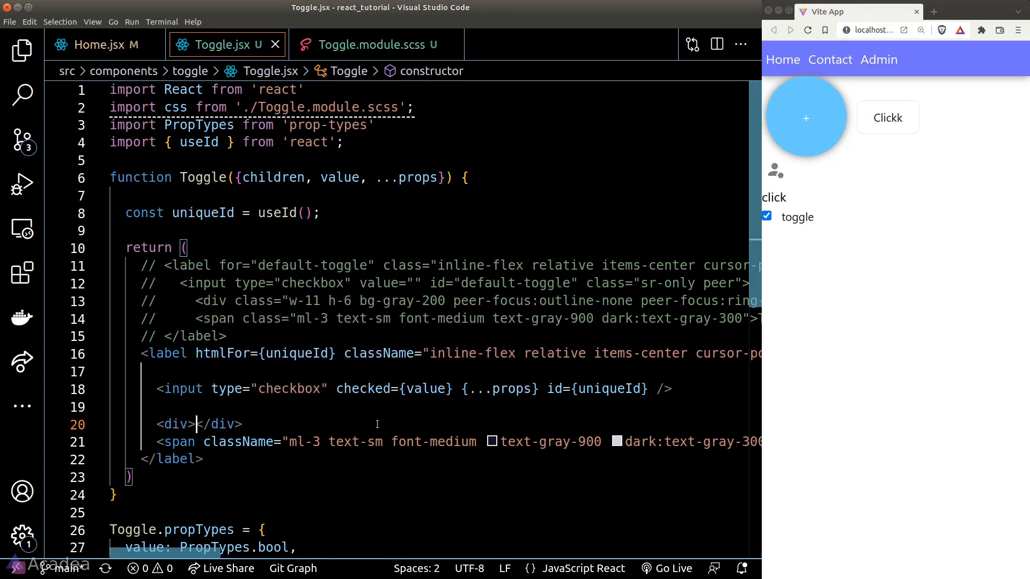
Style the div as a w-11 h-6 bg-gray-200 rounded-full track
{"action": "type", "text": "className=\"w-11 h-6"}
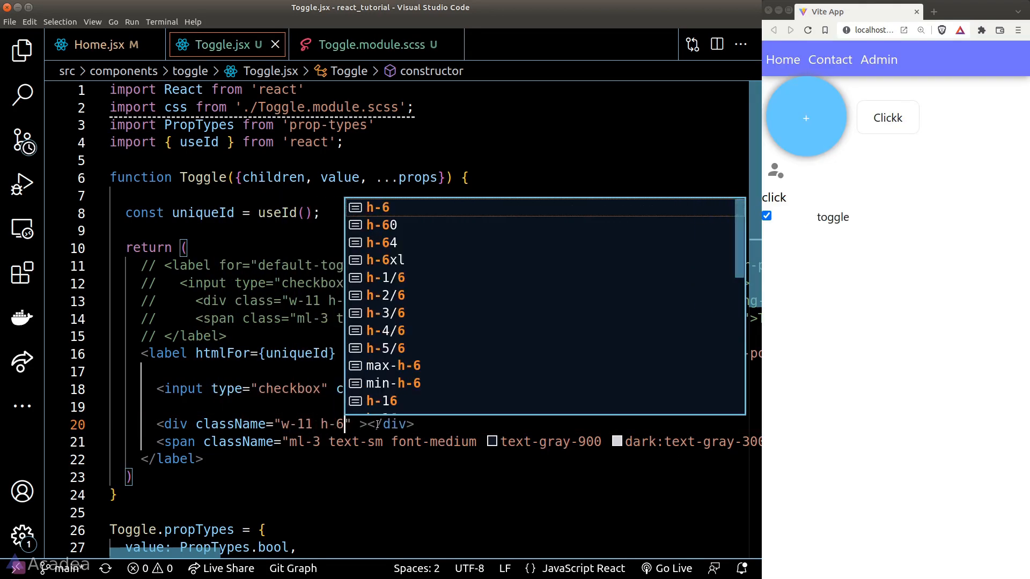
{"action": "type", "text": "bg-gray-200 rounded-full"}
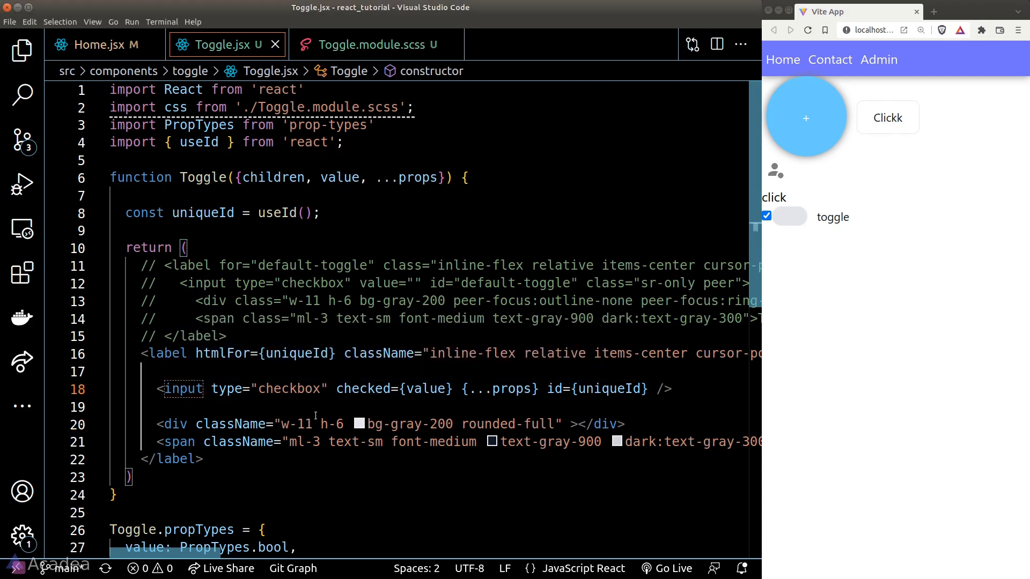
Give the input className 'sibling:checked:bg-blue-600' and test toggling in the browser
{"action": "type", "text": "className=''"}
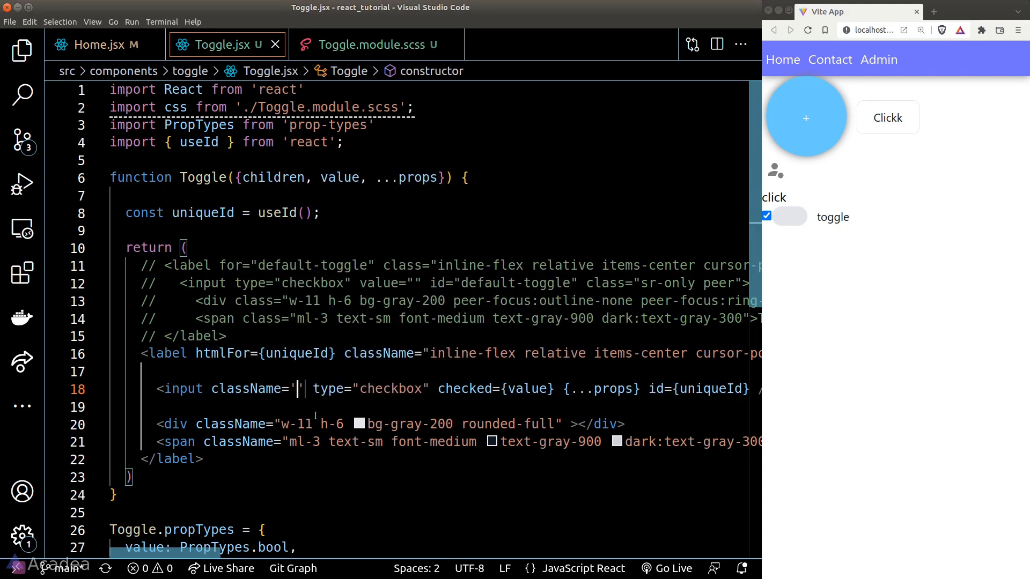
{"action": "type", "text": "sibling"}
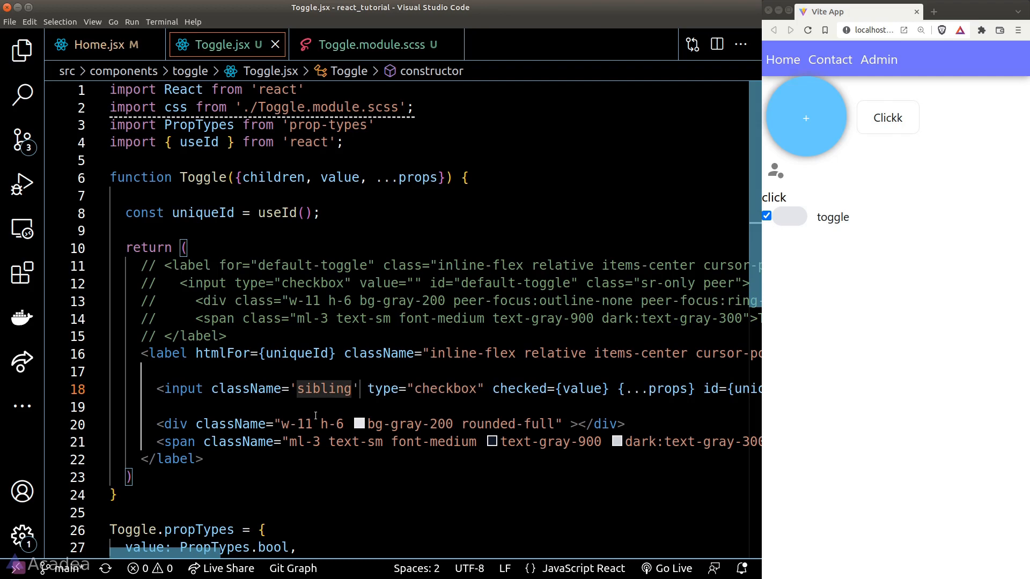
{"action": "type", "text": ":checked:b"}
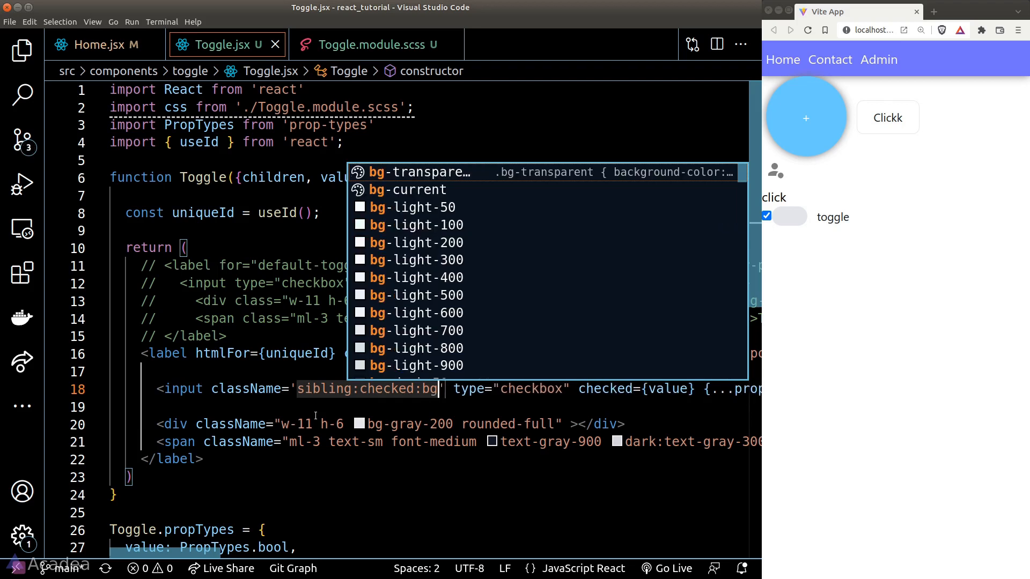
{"action": "type", "text": "-blue-600"}
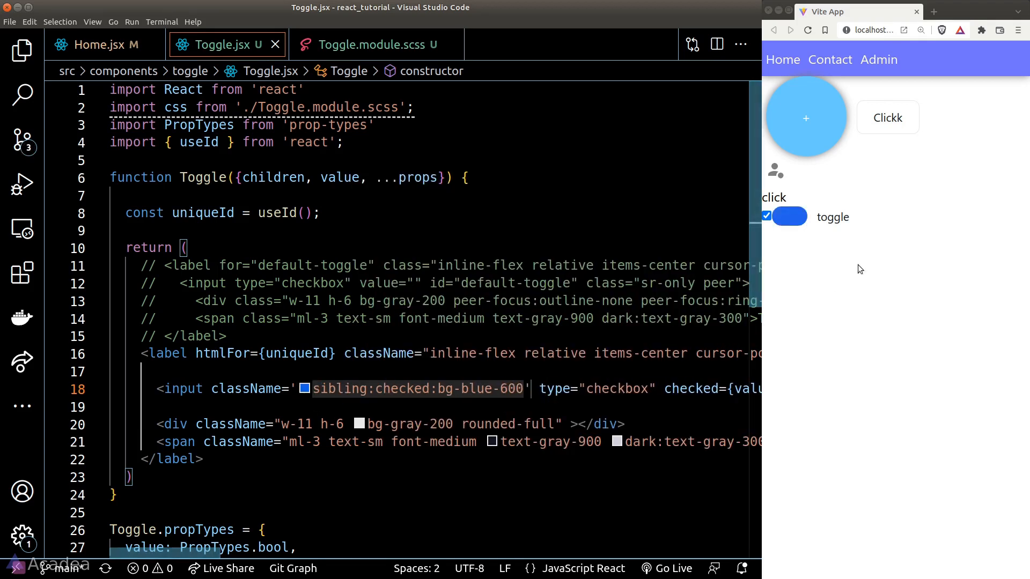
{"action": "left_click", "coordinate": [766, 216]}
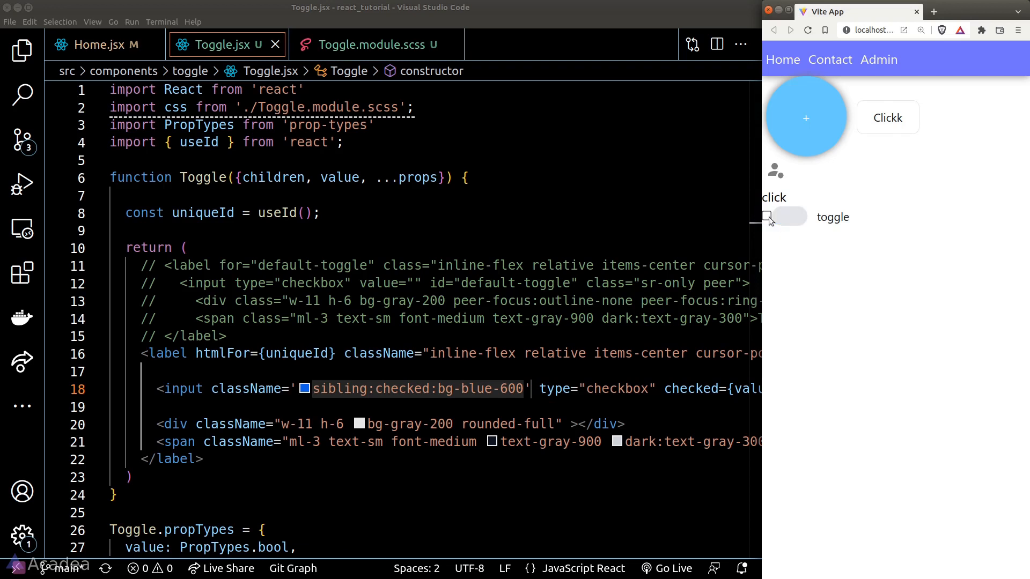
{"action": "left_click", "coordinate": [765, 216]}
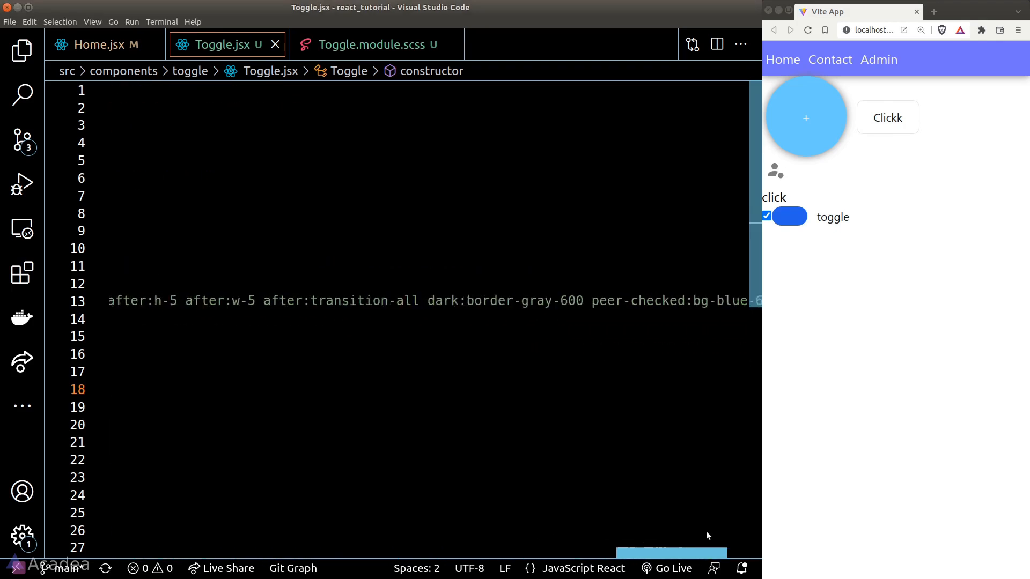
Scroll through the commented Flowbite classes and switch to Toggle.module.scss
{"action": "scroll", "scroll_direction": "right", "scroll_amount": 3}
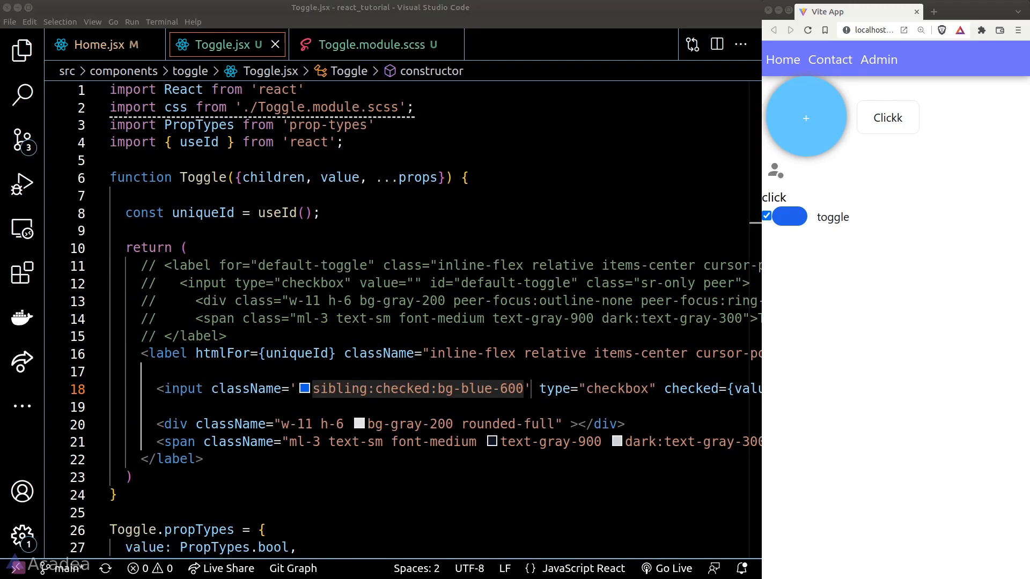
{"action": "left_click", "coordinate": [367, 45]}
{"action": "type", "text": "&::af"}
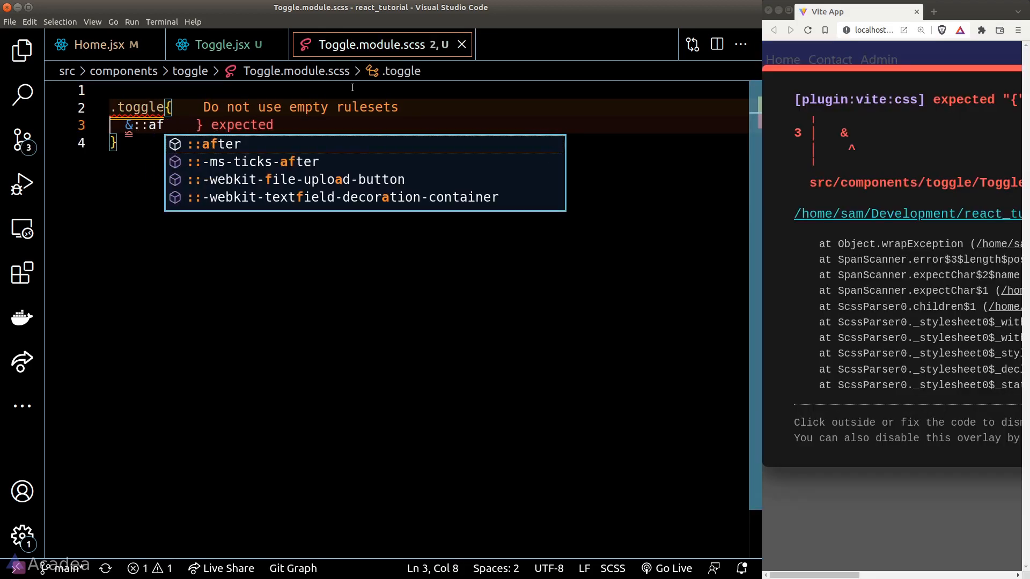
Add css.toggle to the div and start a .toggle &::after rule with content and position
{"action": "left_click", "coordinate": [221, 45]}
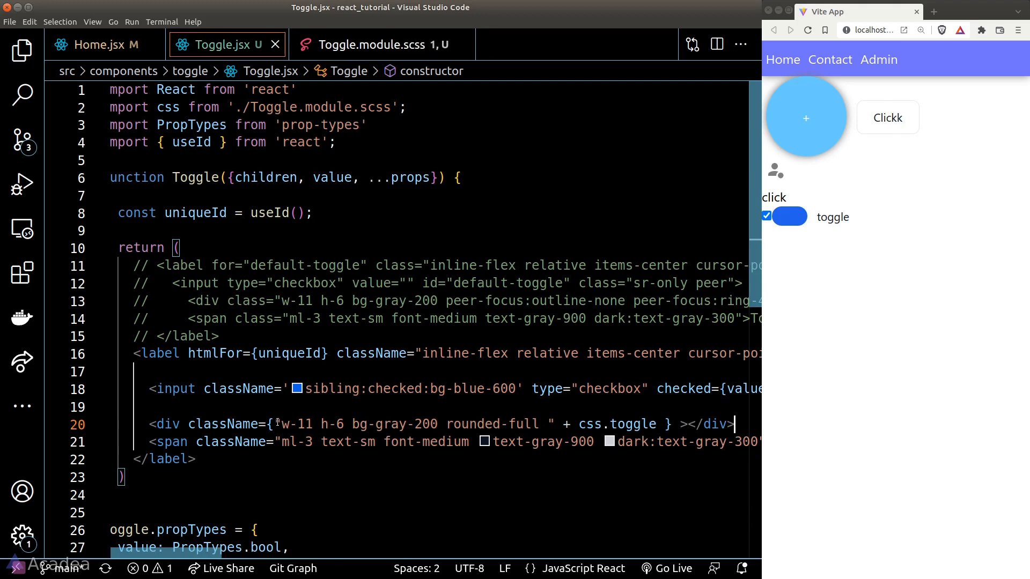
{"action": "left_click", "coordinate": [377, 44]}
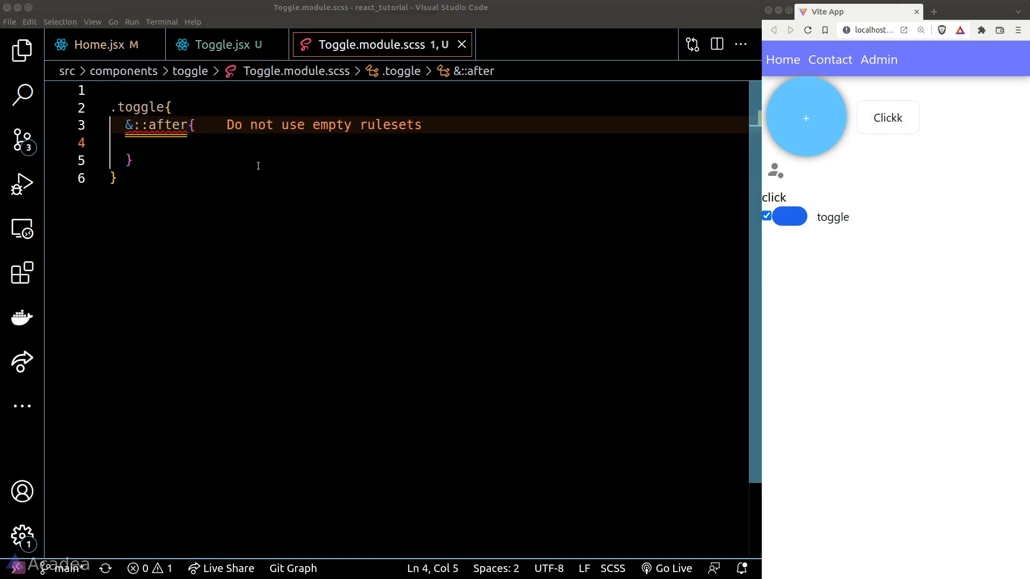
{"action": "type", "text": "content: \"\";"}
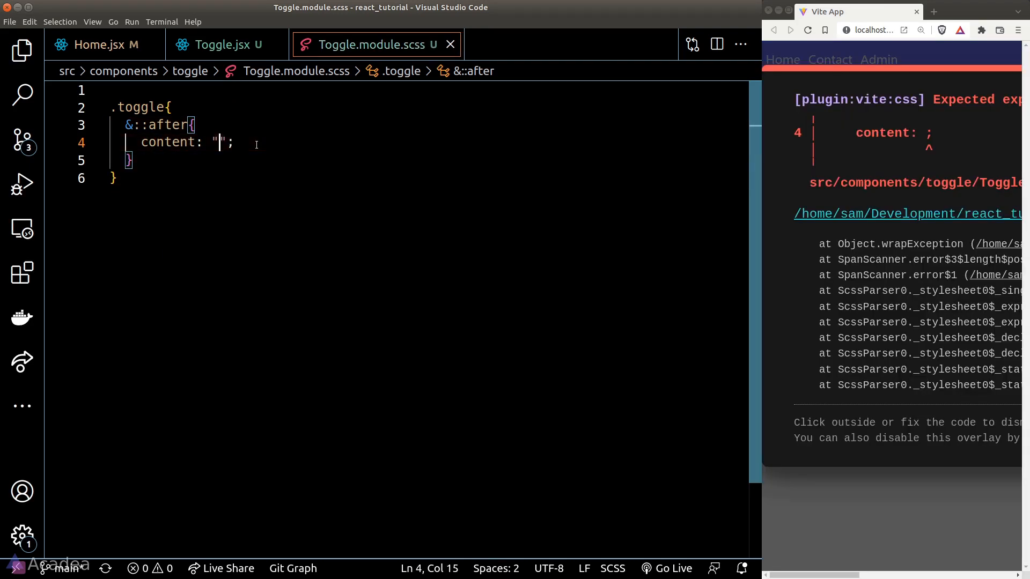
{"action": "type", "text": "position: inherit;"}
{"action": "type", "text": "border-style: ;"}
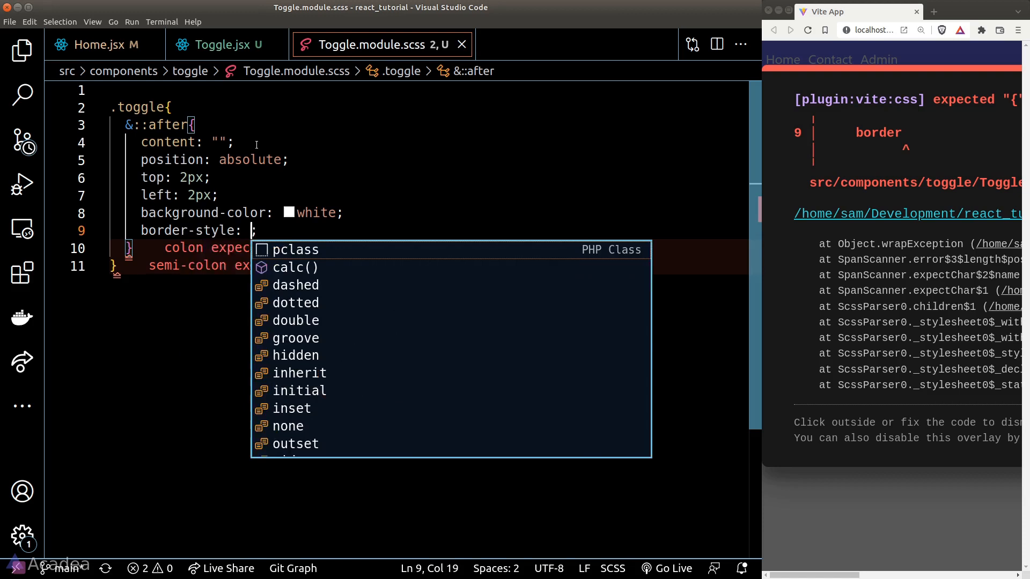
Give the ::after knob a white background, 1px solid grey border, 1.25rem size and full radius
{"action": "type", "text": "solid;"}
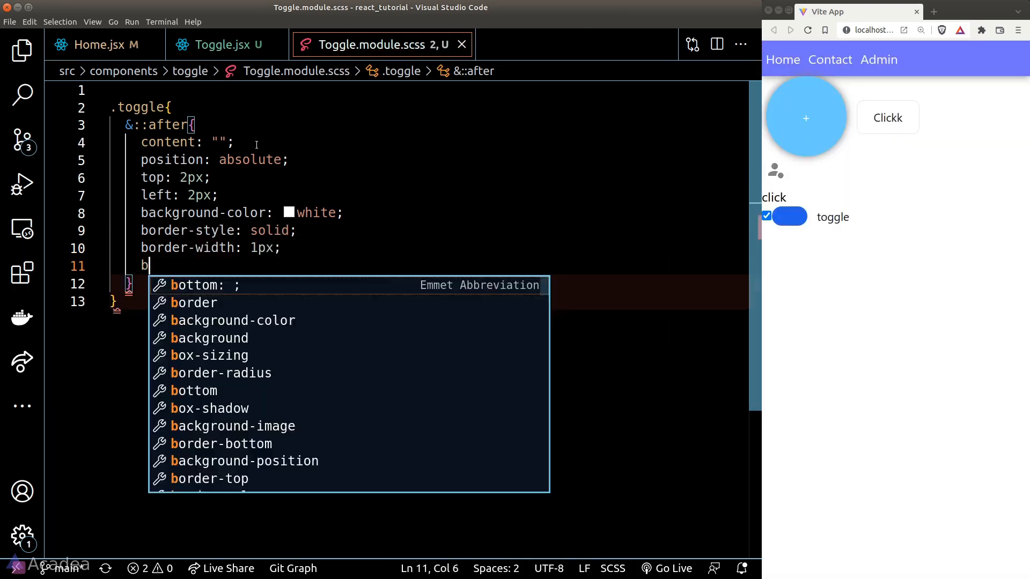
{"action": "type", "text": "border-color: grey;"}
{"action": "type", "text": "border-radius: 9999px;"}
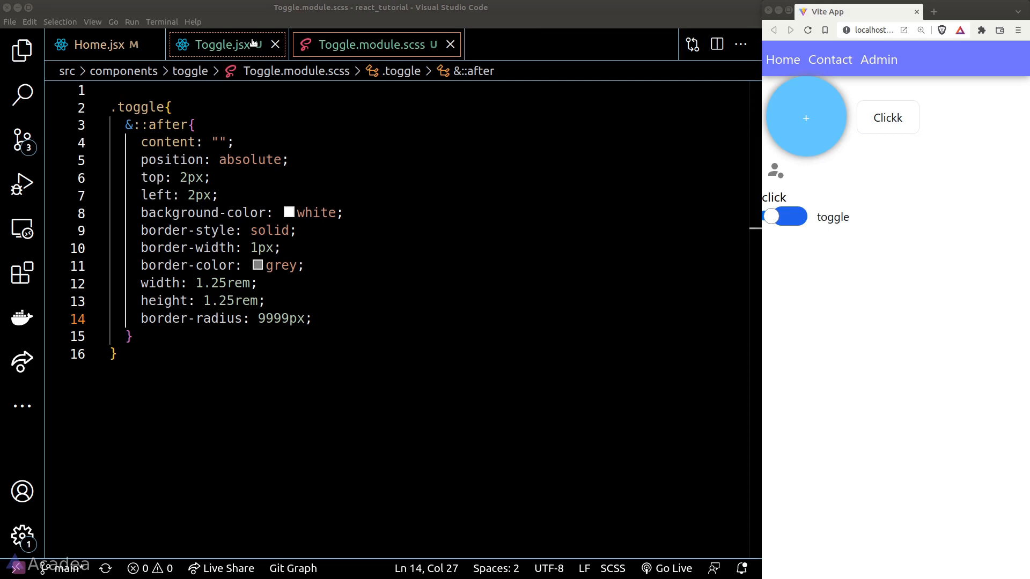
{"action": "left_click", "coordinate": [221, 45]}
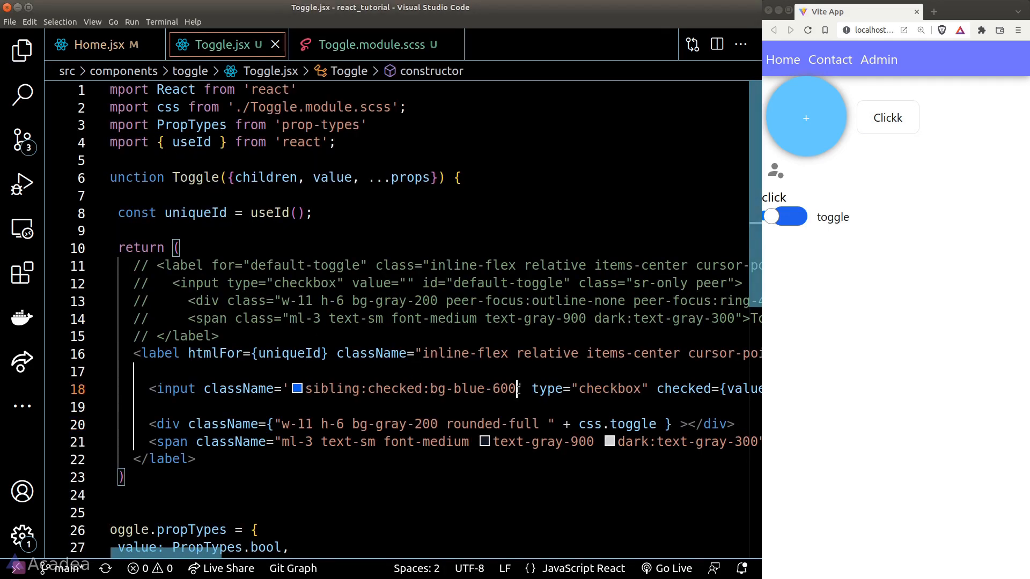
Add sr-only to the checkbox className and flip the toggle off and on in the browser to verify
{"action": "type", "text": "sr-only"}
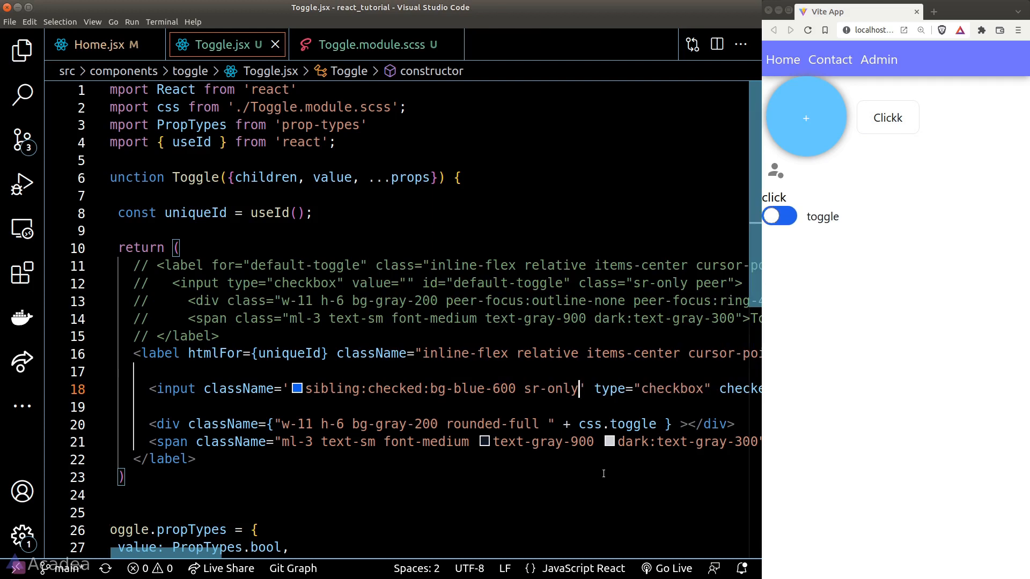
{"action": "left_click", "coordinate": [779, 217]}
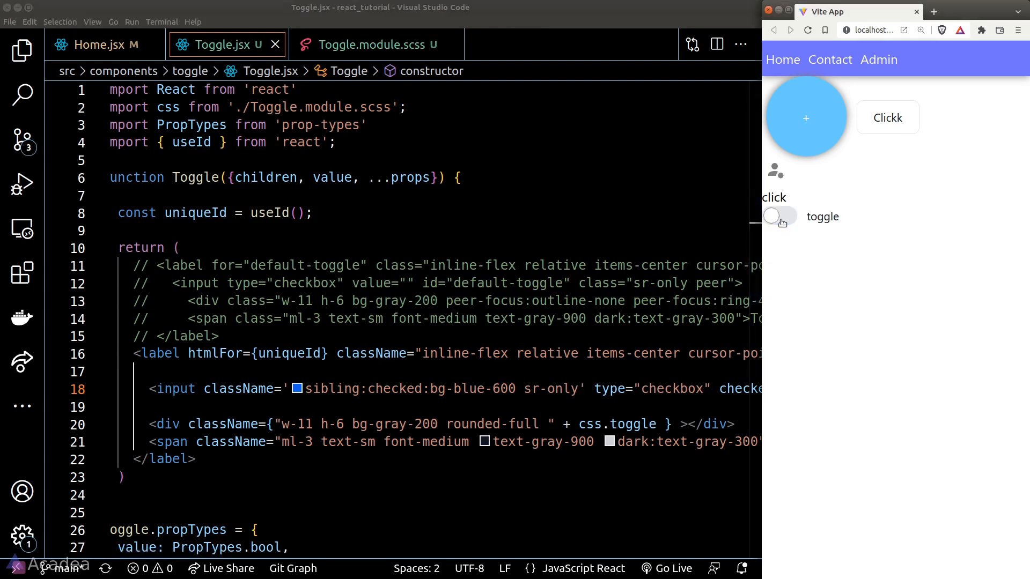
{"action": "left_click", "coordinate": [779, 217]}
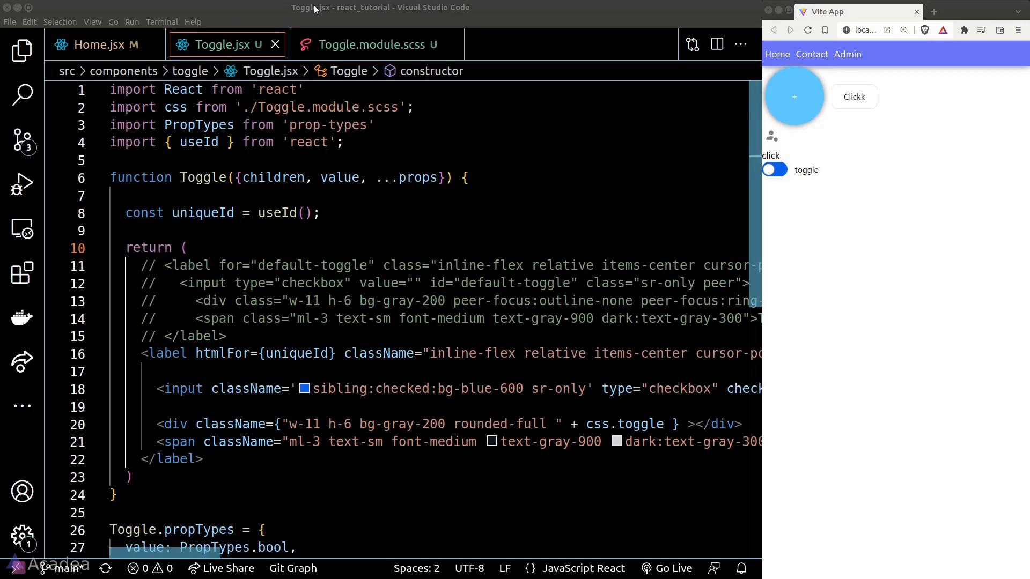
{"action": "left_click", "coordinate": [376, 45]}
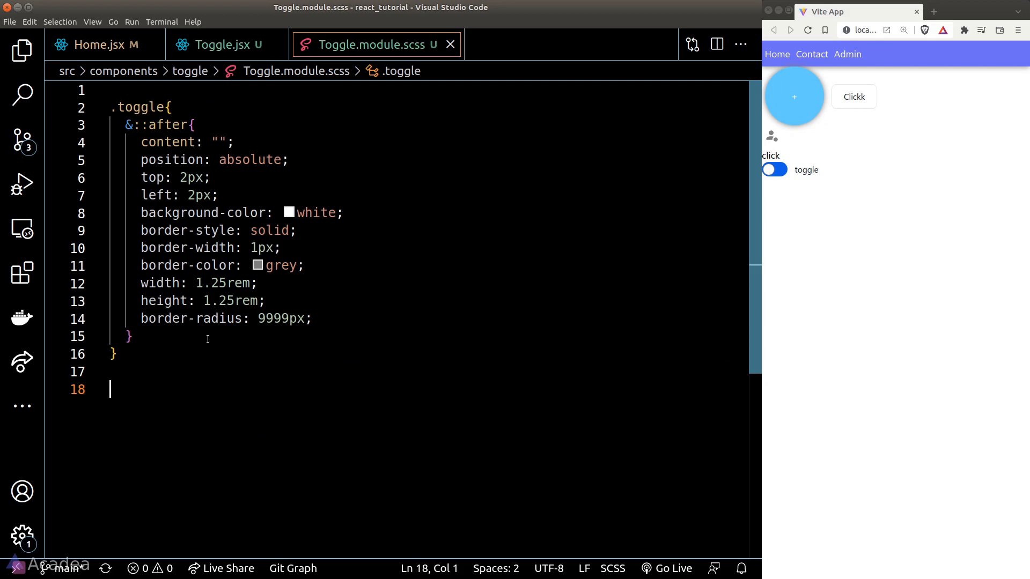
Start an .input rule targeting &:checked+.toggle::after in Toggle.module.scss
{"action": "type", "text": ".input{"}
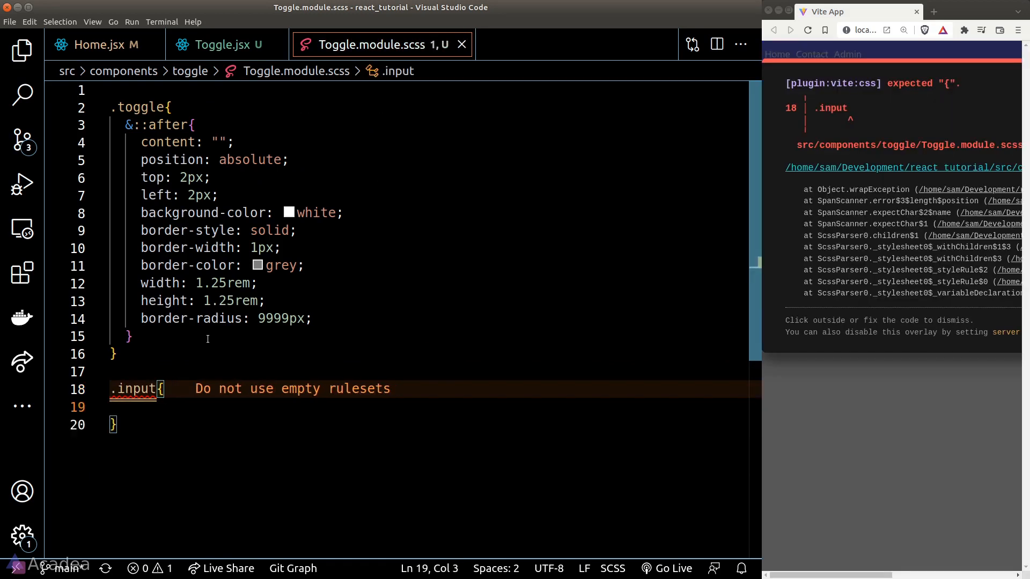
{"action": "type", "text": "&:c"}
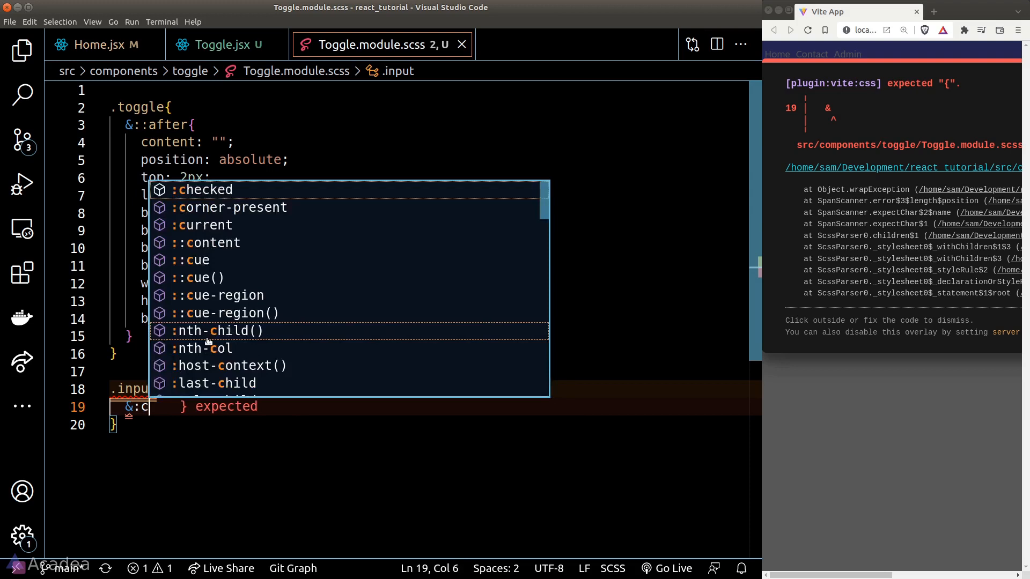
{"action": "type", "text": "hecked+."}
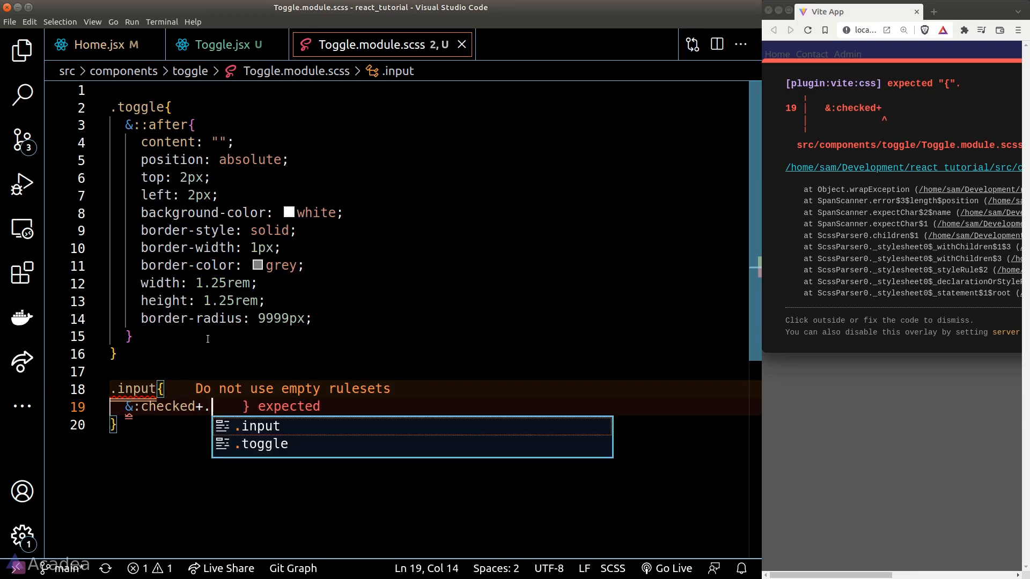
{"action": "type", "text": "toggle::after{"}
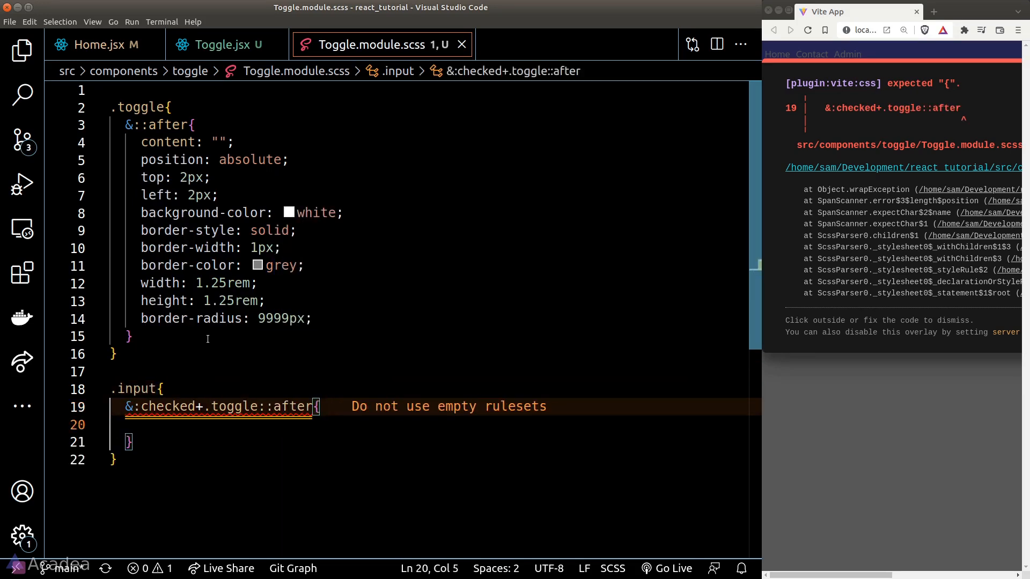
Give the checked knob transform: translate(100%, 0) rotate and border-color rgb(255, 255, 255)
{"action": "type", "text": "transform: translate();"}
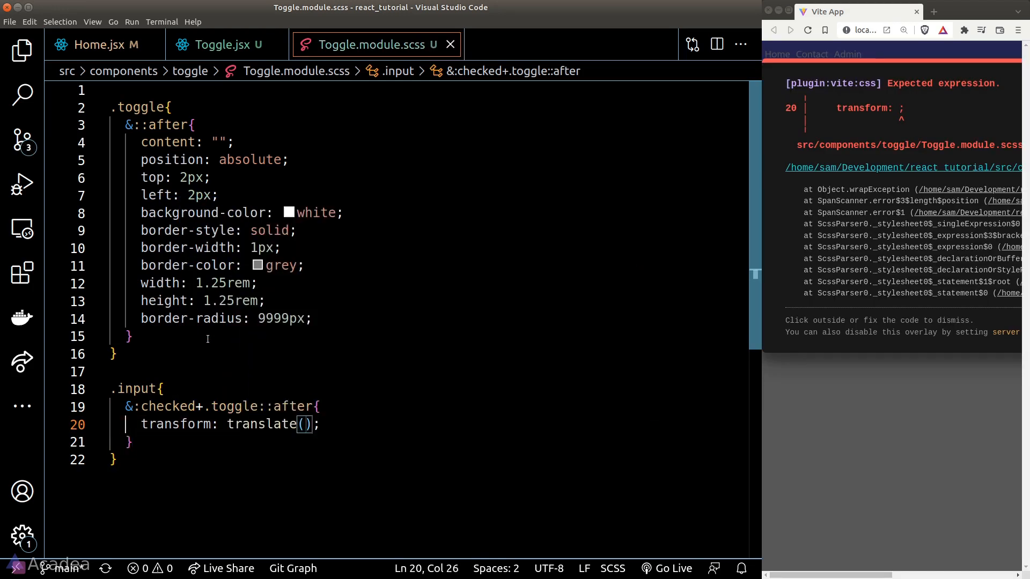
{"action": "type", "text": "100%,"}
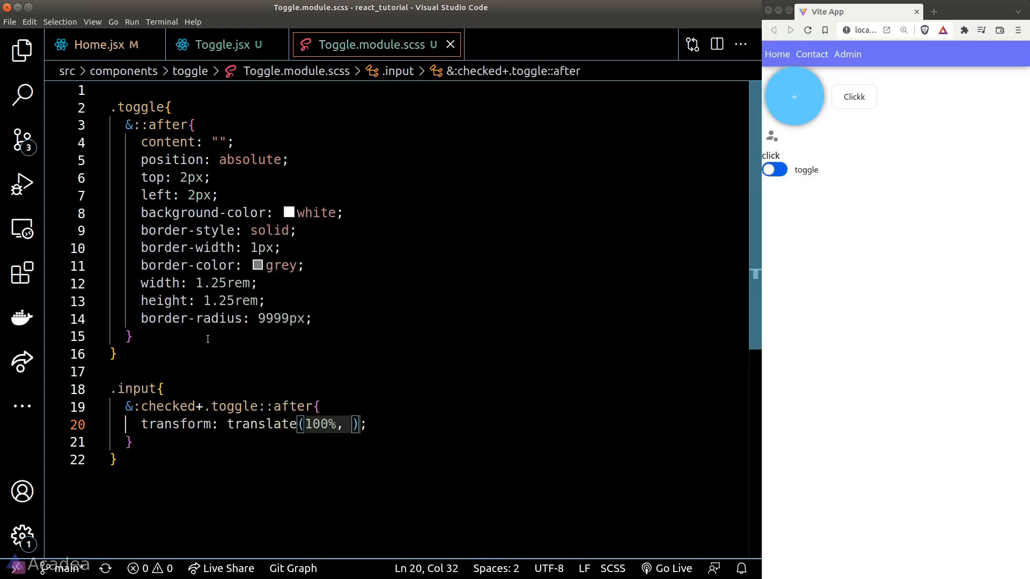
{"action": "type", "text": "0) rotate"}
{"action": "type", "text": "border-color: ;"}
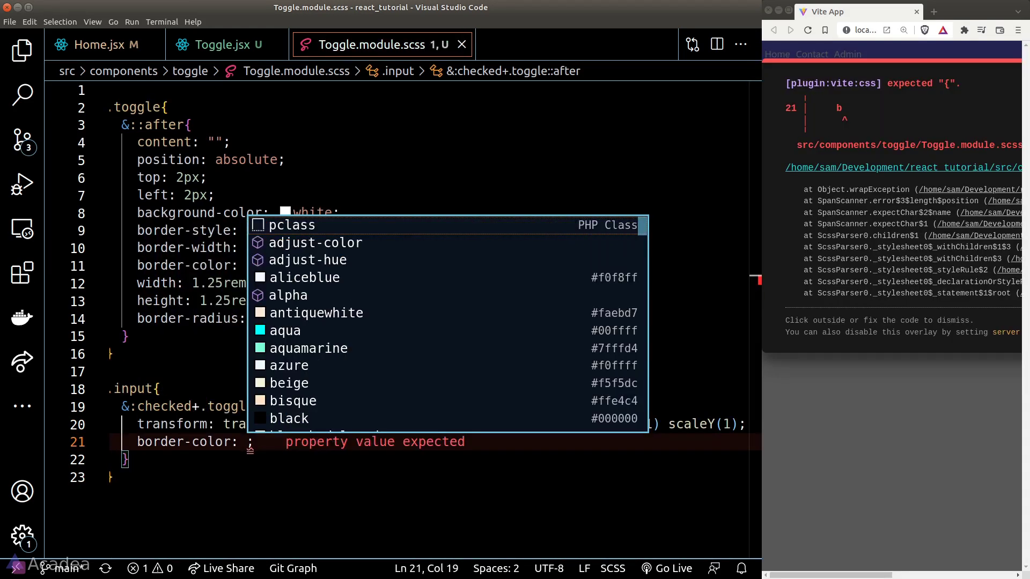
{"action": "type", "text": "rgb(255, 255, 255)"}
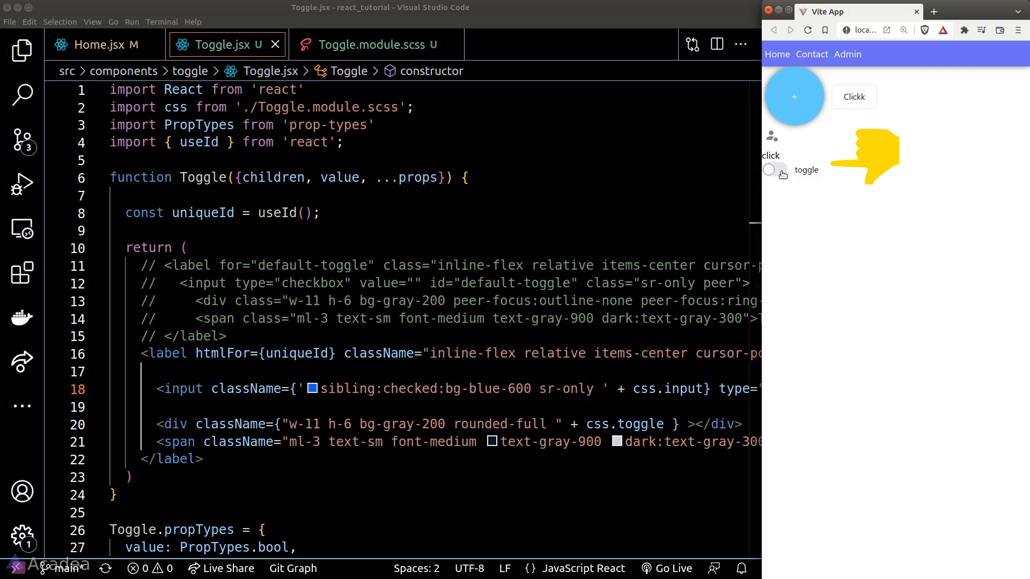
Switch the toggle on to confirm the knob slides right, then begin a transition in .toggle::after
{"action": "left_click", "coordinate": [774, 170]}
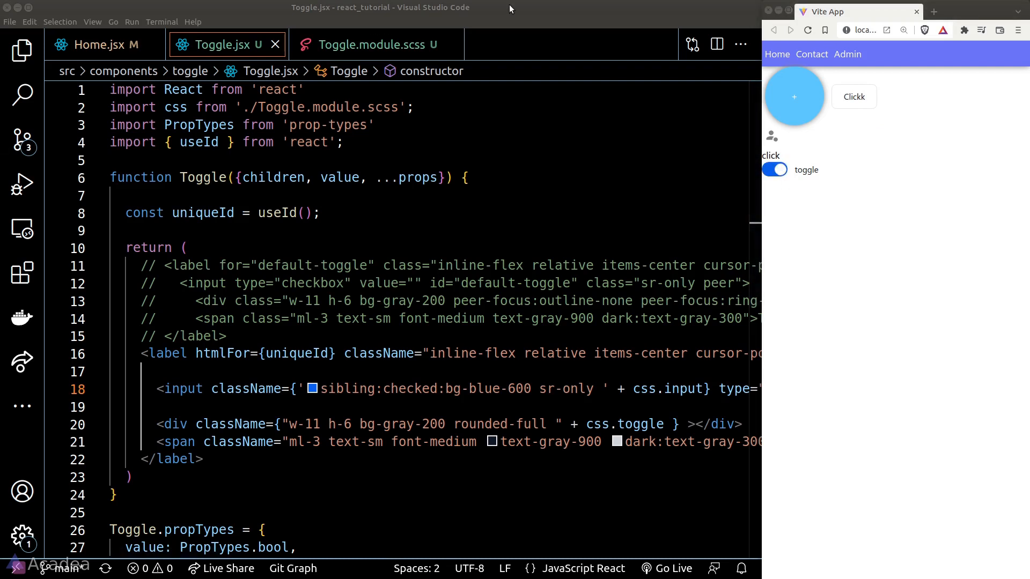
{"action": "left_click", "coordinate": [372, 45]}
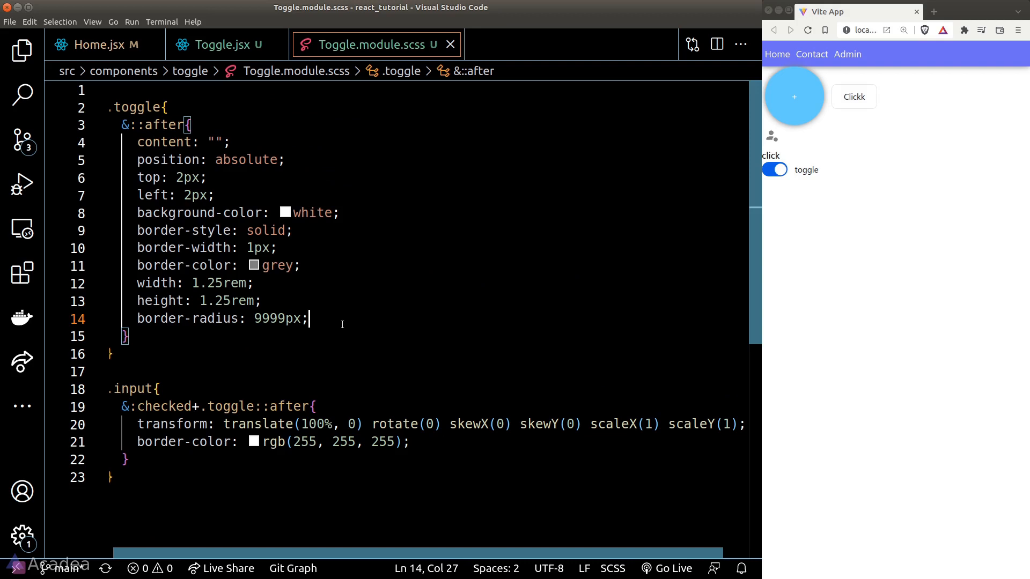
{"action": "type", "text": "transition-duration: .;"}
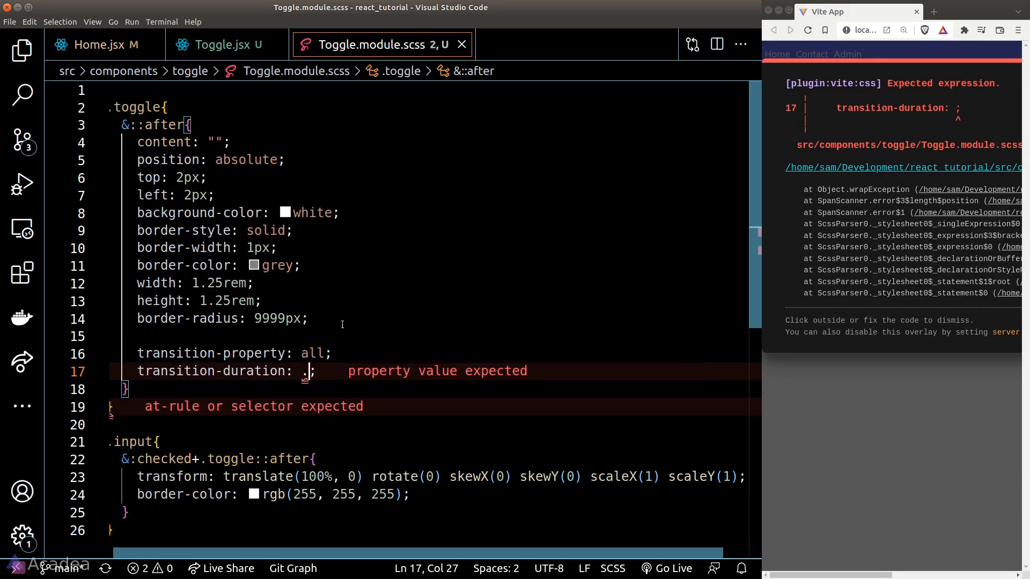
Finish the knob transition with .15s duration and ease timing, then flip the toggle to watch it animate
{"action": "type", "text": "15s;"}
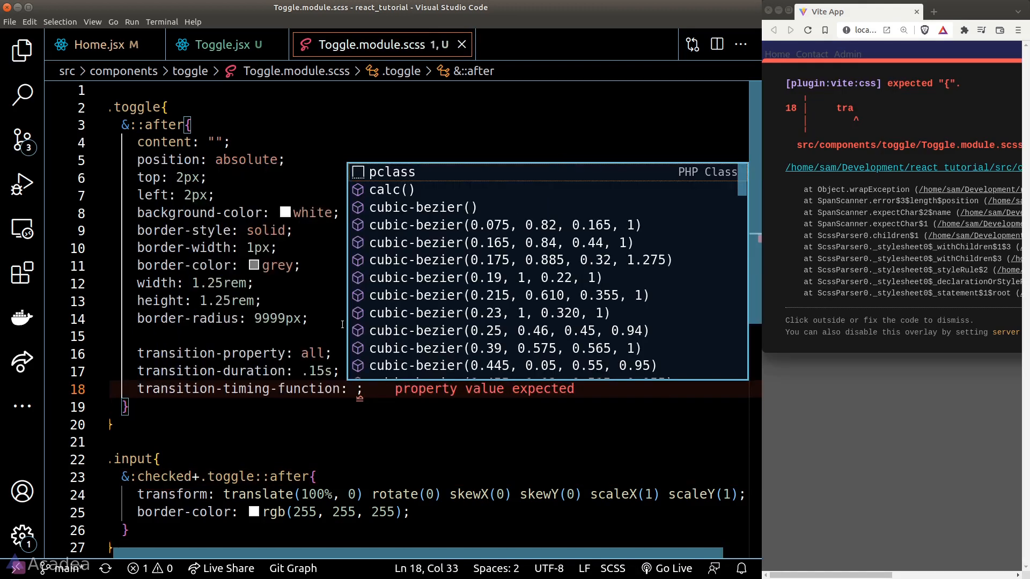
{"action": "type", "text": "ease"}
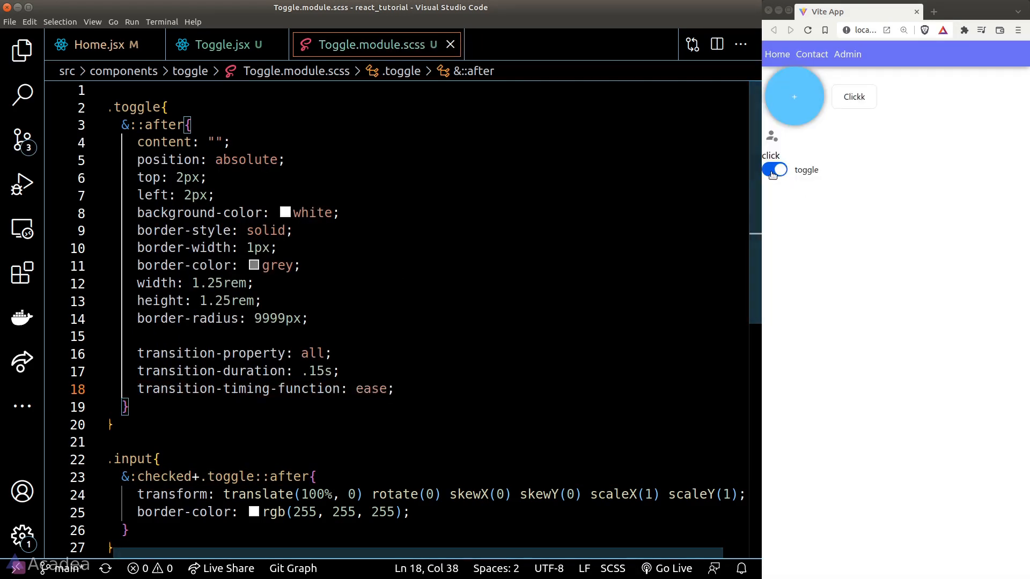
{"action": "left_click", "coordinate": [774, 170]}
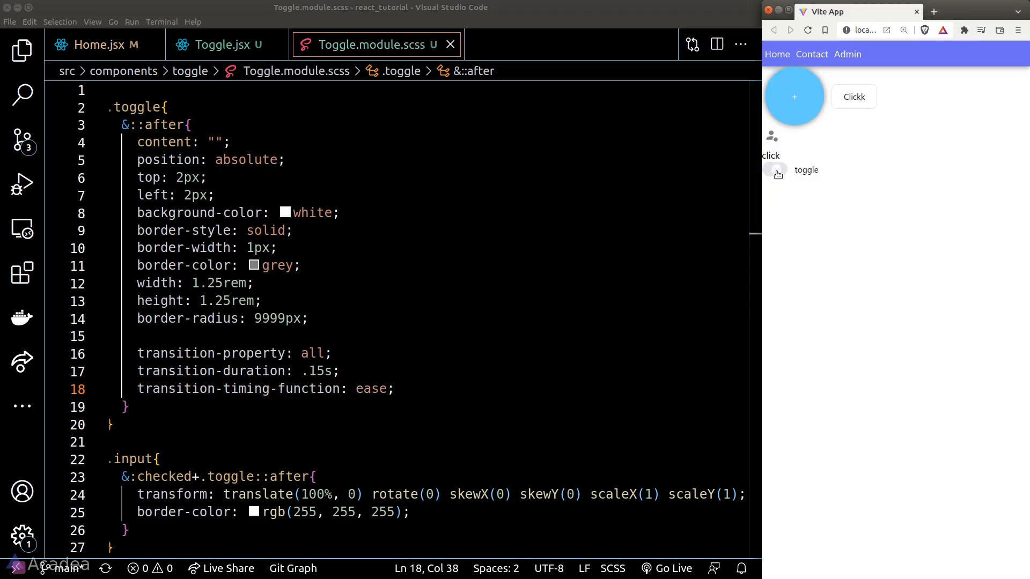
{"action": "left_click", "coordinate": [775, 174]}
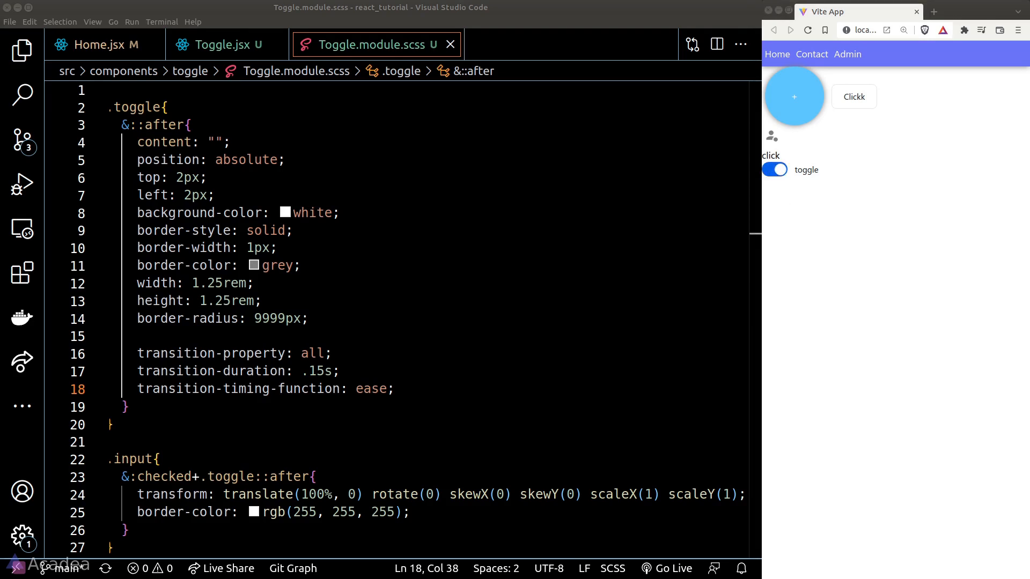
{"action": "left_click", "coordinate": [213, 45]}
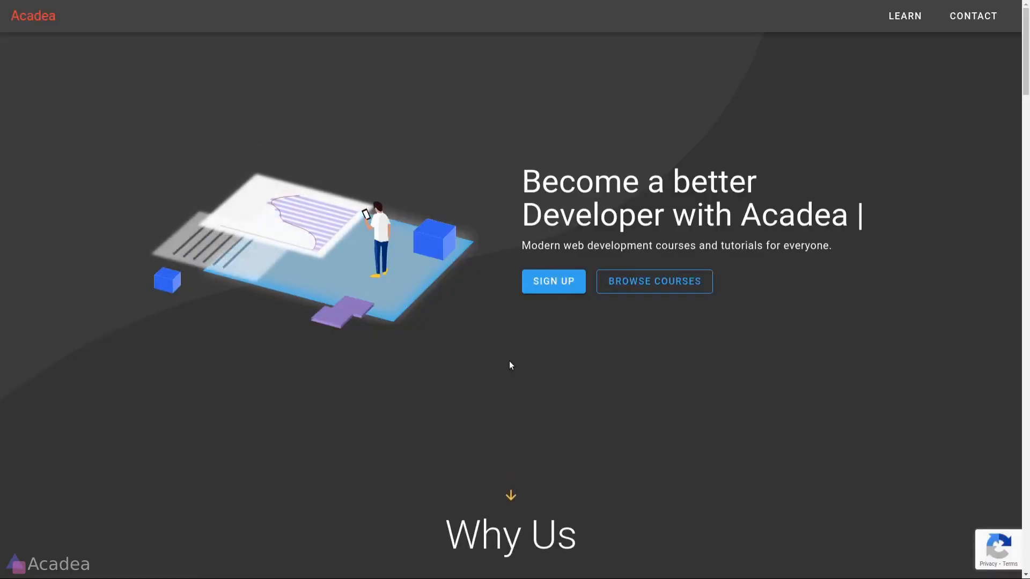
Scroll down the Acadea homepage past Why Us to the course cards grid
{"action": "scroll", "scroll_direction": "down", "scroll_amount": 3}
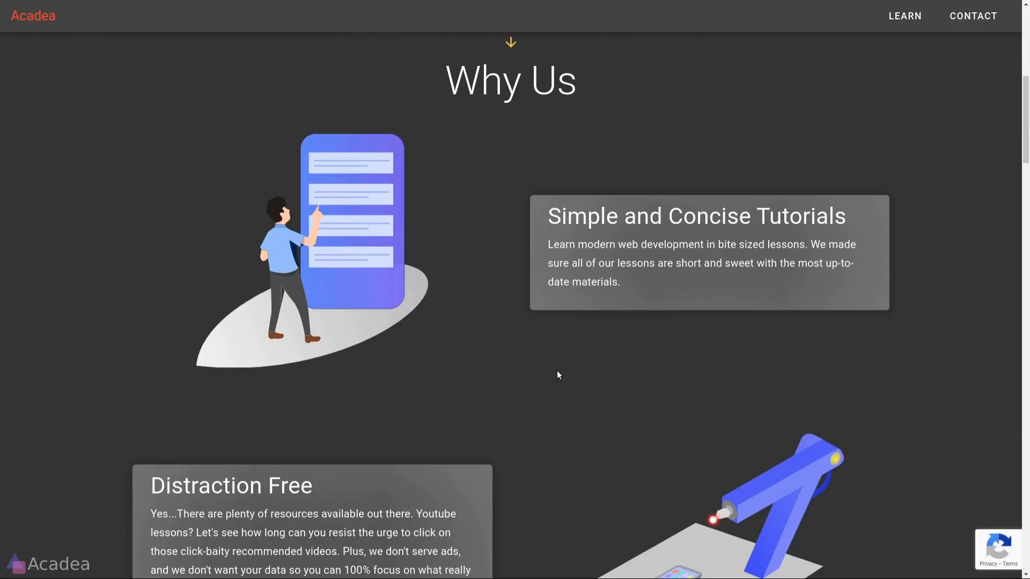
{"action": "scroll", "scroll_direction": "down", "scroll_amount": 3}
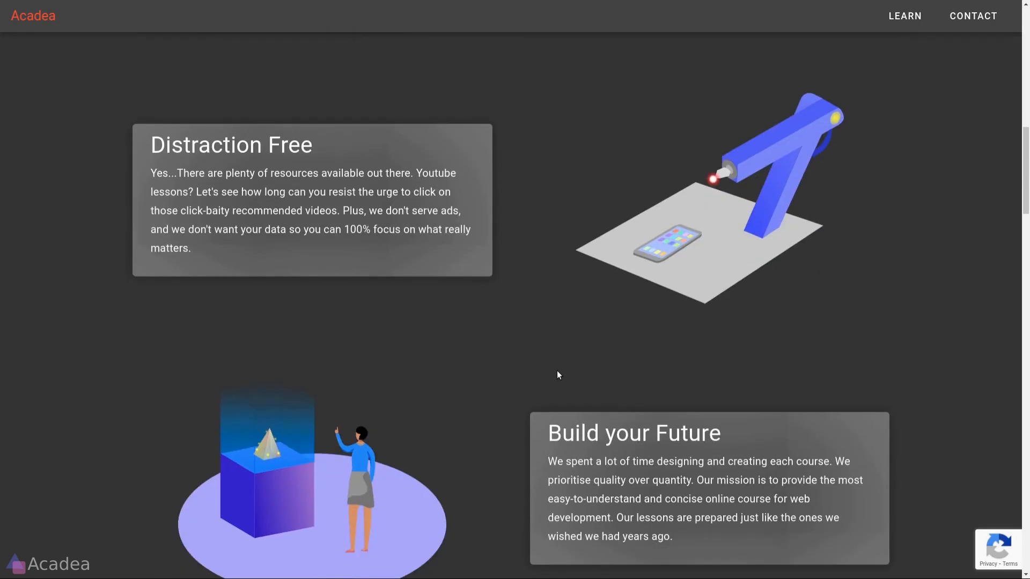
{"action": "scroll", "scroll_direction": "down", "scroll_amount": 3}
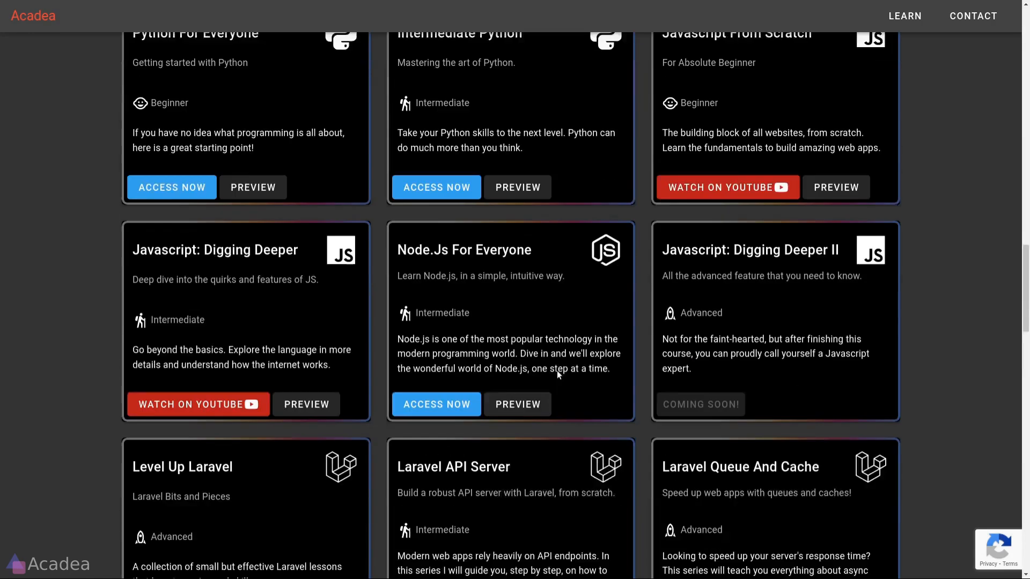
{"action": "scroll", "scroll_direction": "down", "scroll_amount": 3}
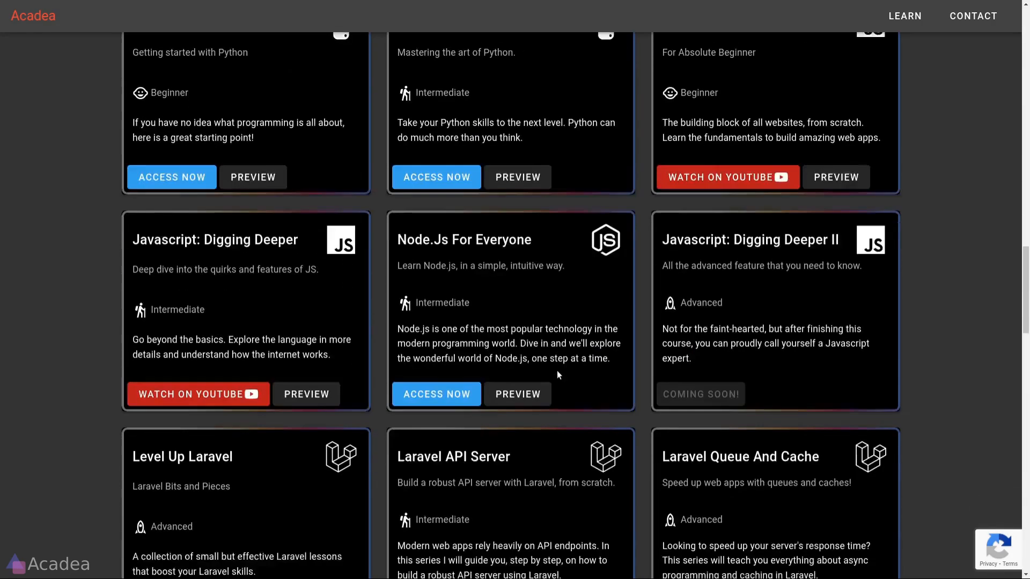
{"action": "scroll", "scroll_direction": "down", "scroll_amount": 3}
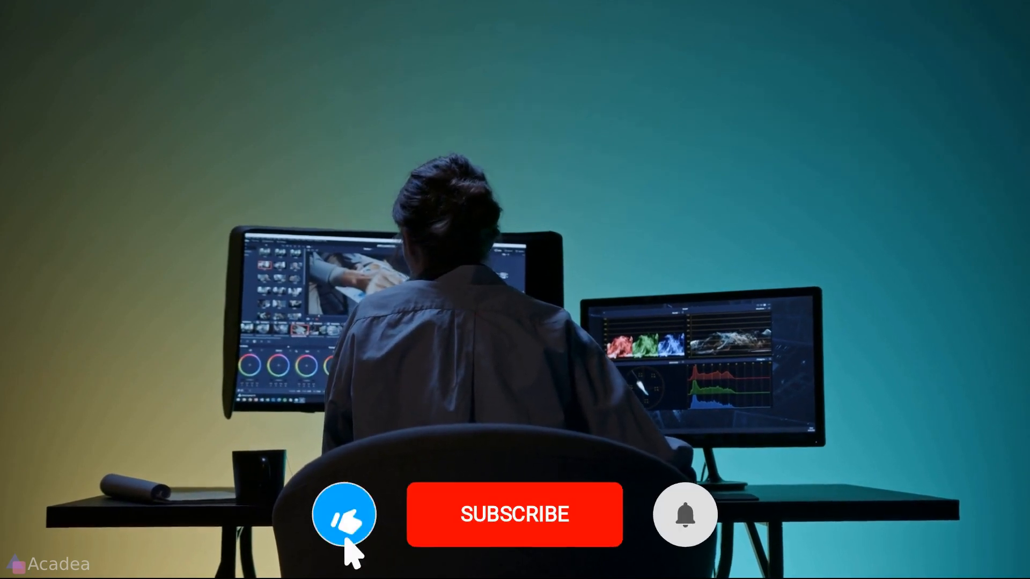
{"action": "left_click", "coordinate": [513, 514]}
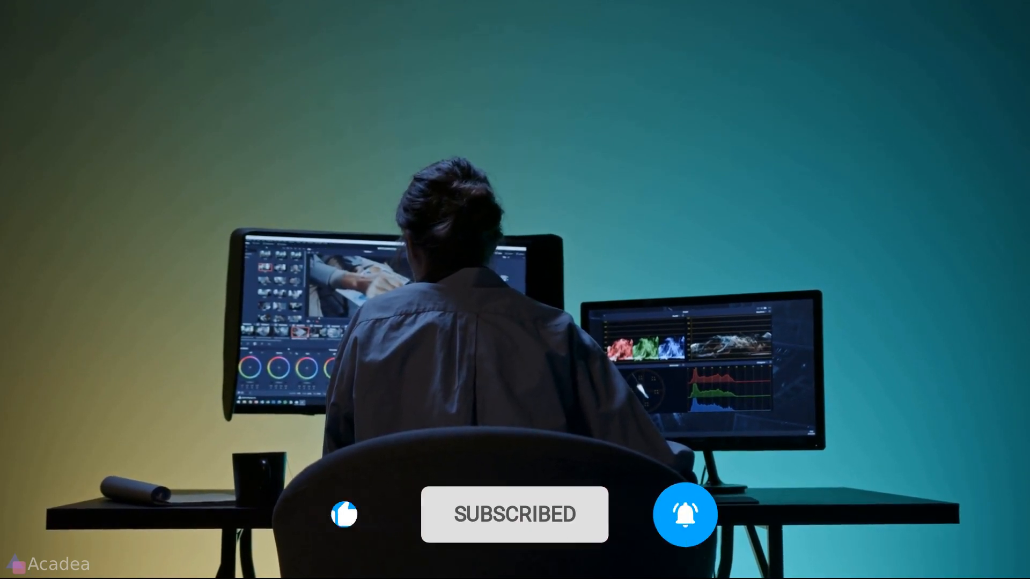